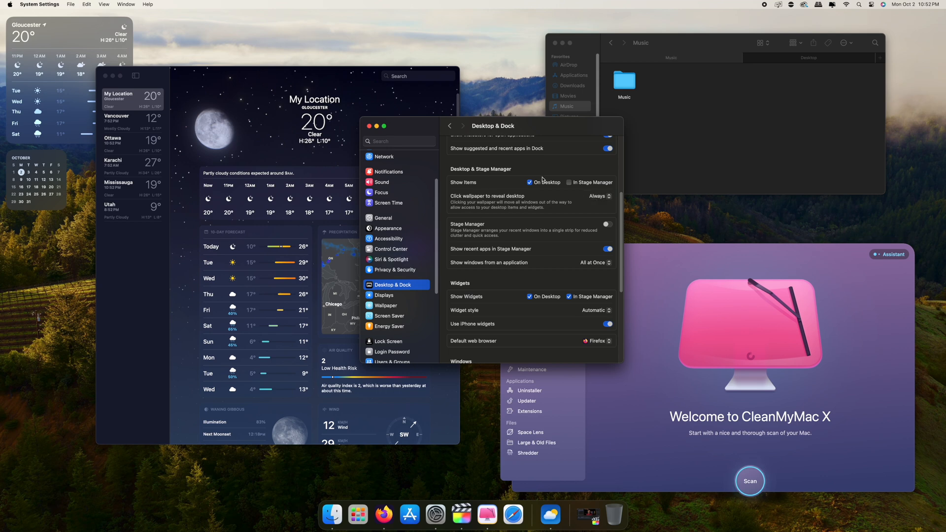
Set 'Click wallpaper to reveal desktop' to Only in Stage Manager.
{"action": "left_click", "coordinate": [598, 195]}
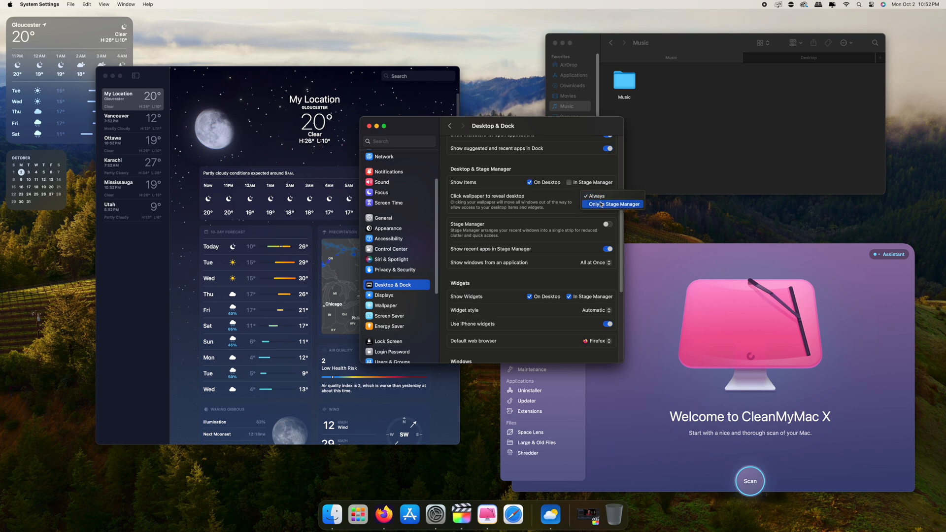
{"action": "left_click", "coordinate": [611, 204]}
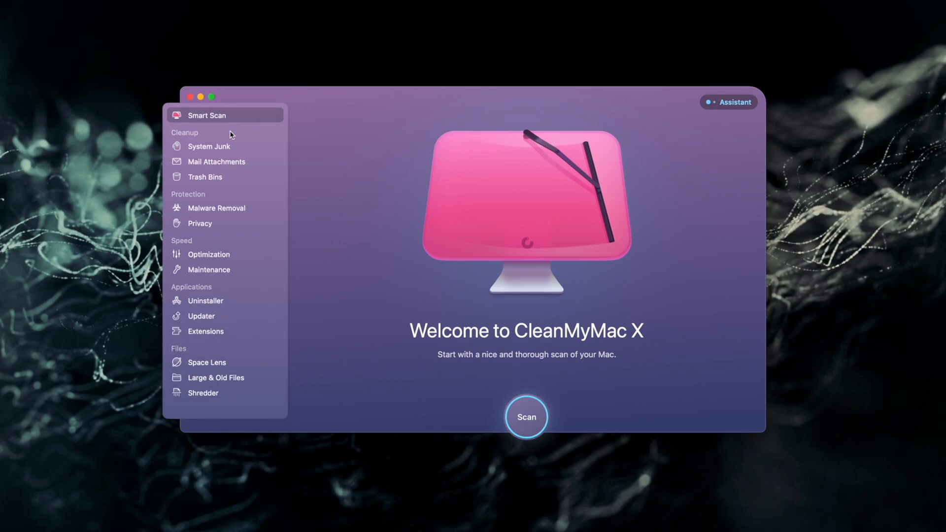
Scan System Junk, then browse the Mail Attachments and Trash Bins modules.
{"action": "left_click", "coordinate": [208, 146]}
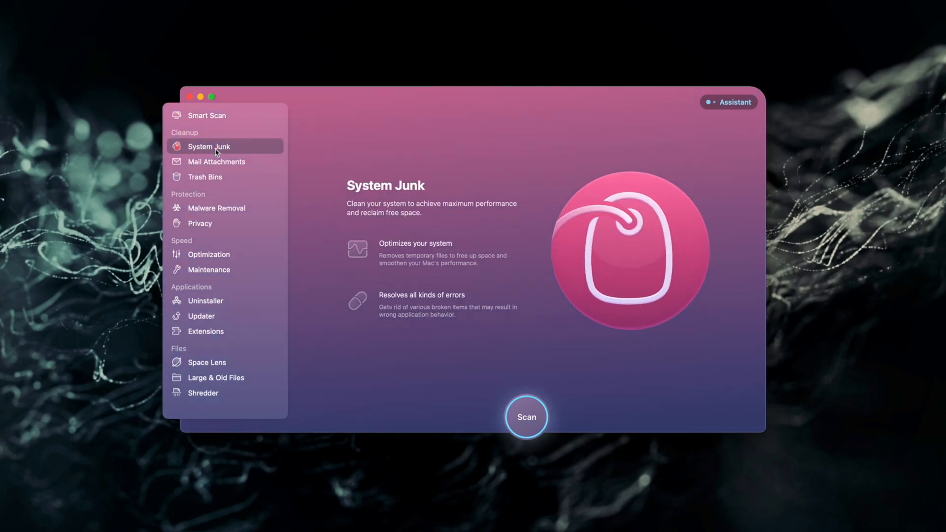
{"action": "left_click", "coordinate": [526, 416]}
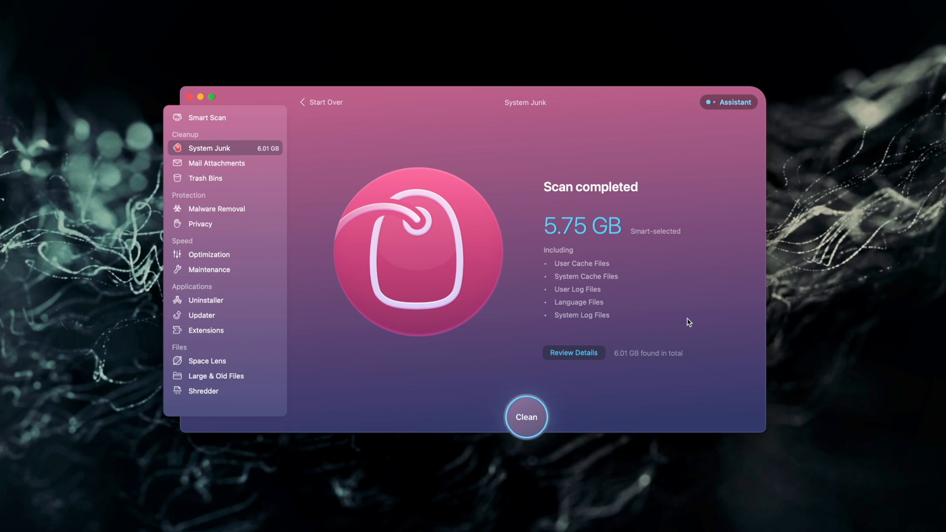
{"action": "left_click", "coordinate": [216, 161]}
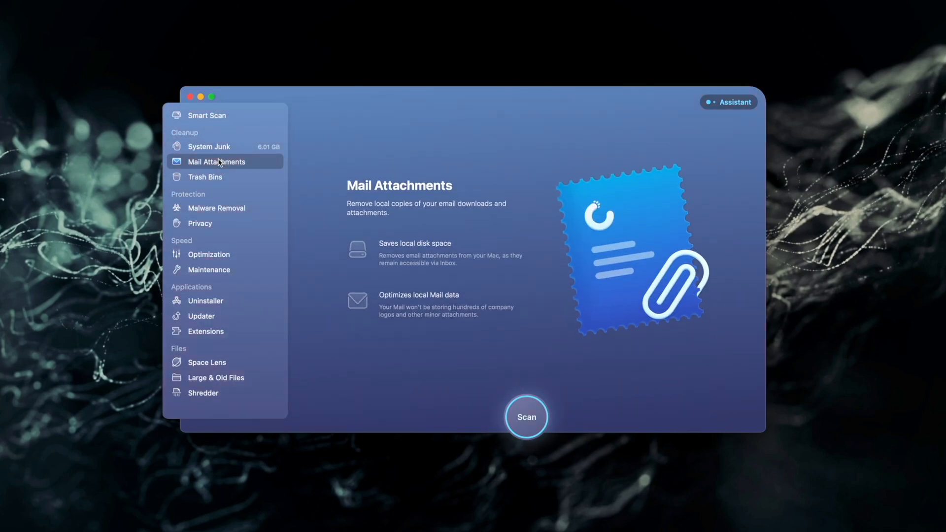
{"action": "left_click", "coordinate": [206, 176]}
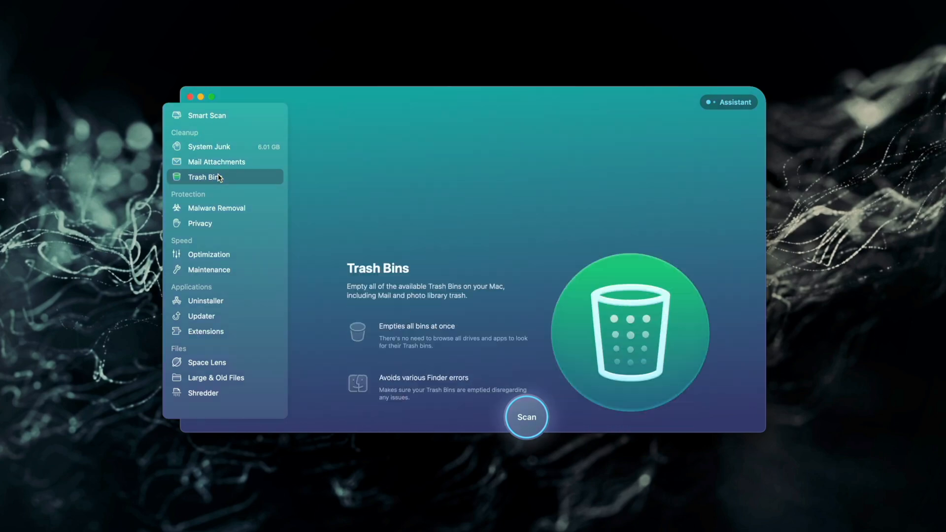
View Optimization and Maintenance, ticking then unticking the Free Up RAM task.
{"action": "left_click", "coordinate": [208, 254]}
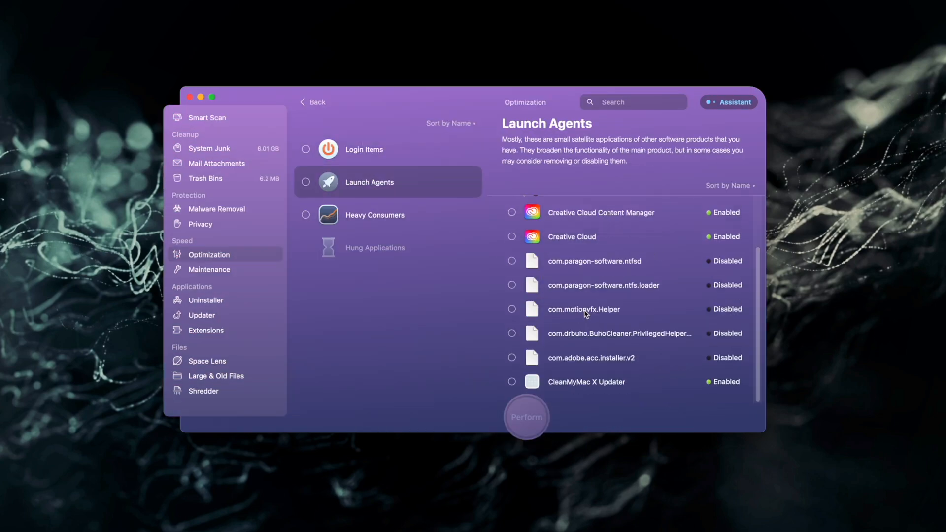
{"action": "left_click", "coordinate": [211, 270]}
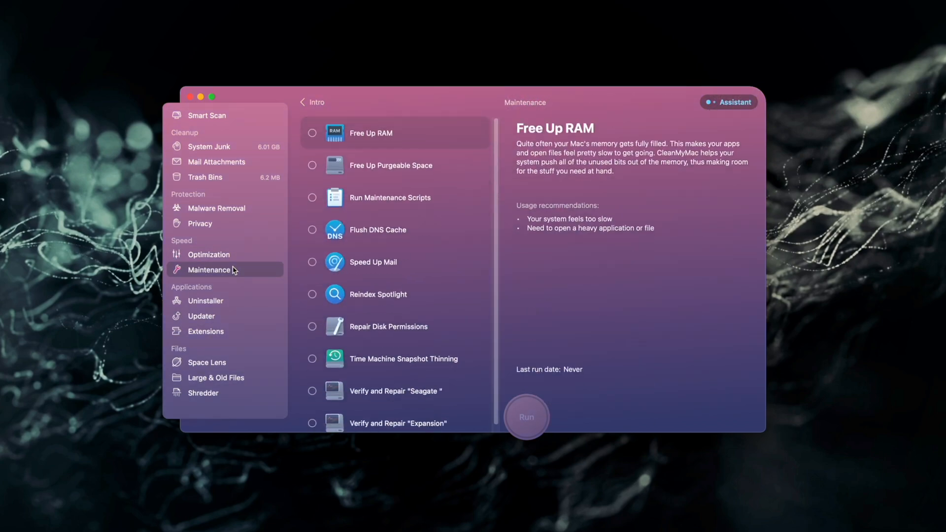
{"action": "left_click", "coordinate": [312, 133]}
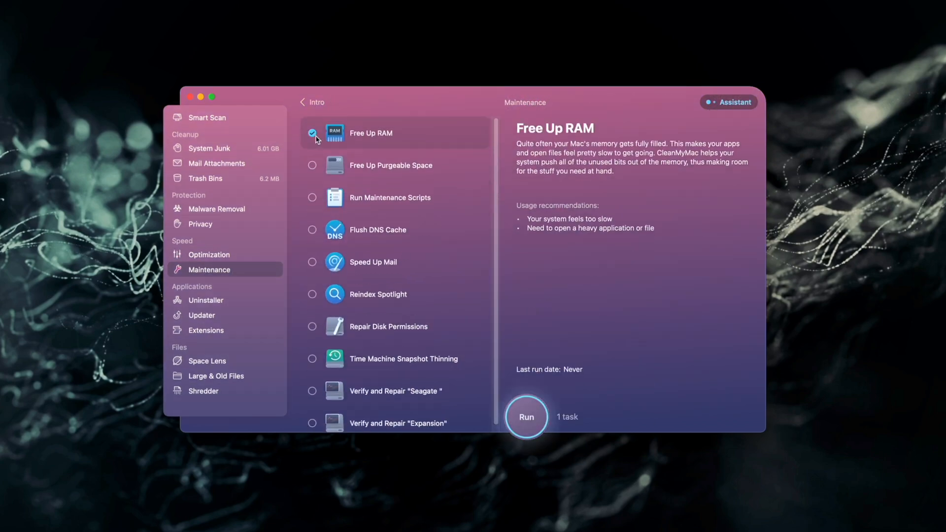
{"action": "left_click", "coordinate": [312, 133]}
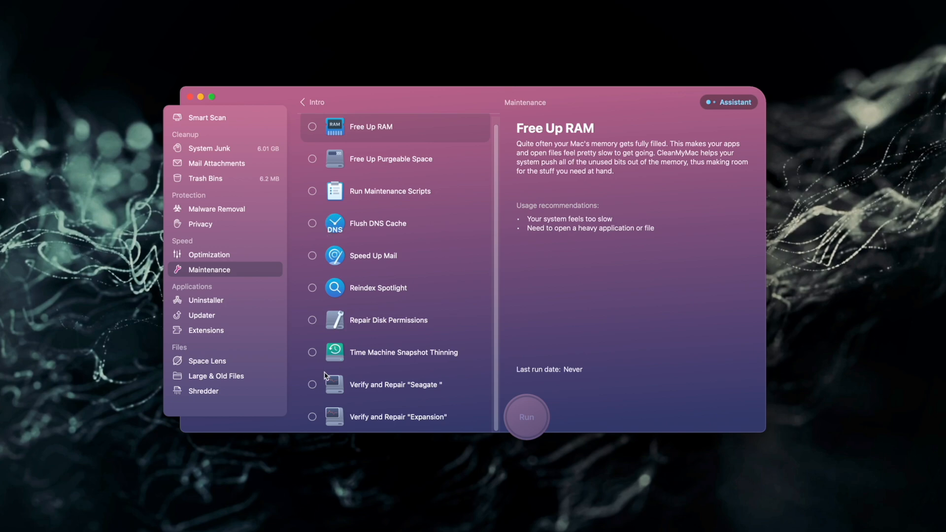
Run and stop a Malware Removal scan, then move on to the Uninstaller list.
{"action": "left_click", "coordinate": [217, 208]}
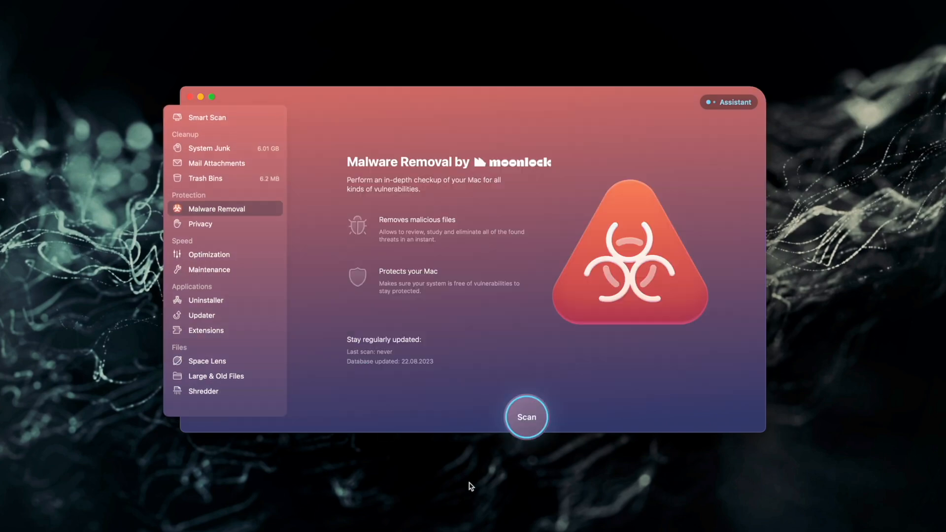
{"action": "left_click", "coordinate": [525, 416]}
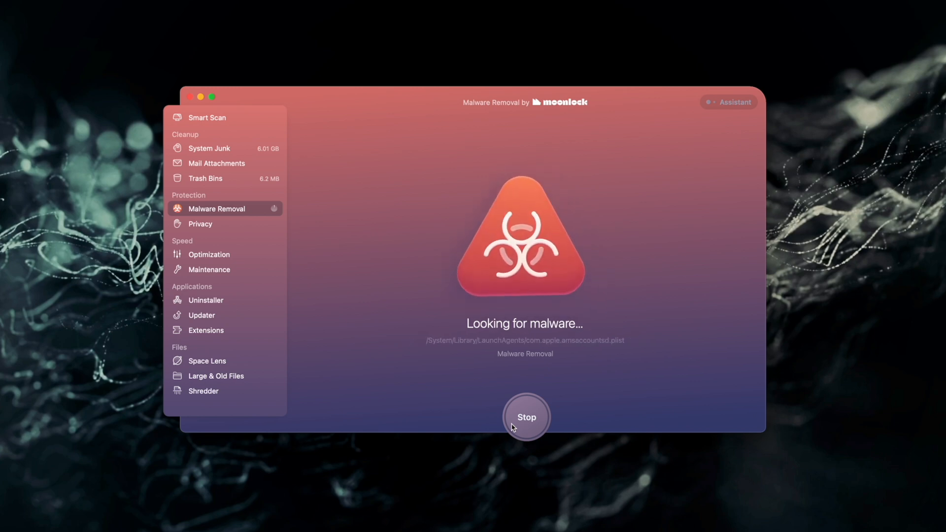
{"action": "left_click", "coordinate": [200, 224]}
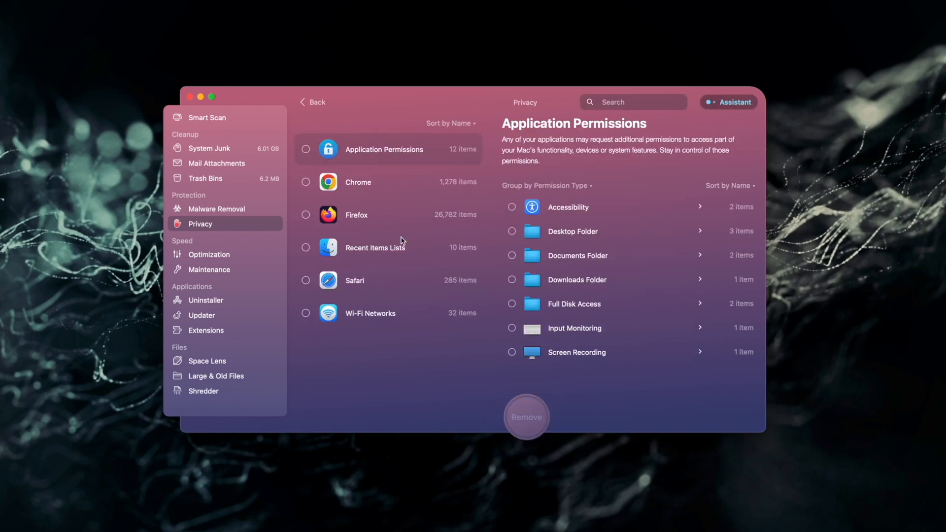
{"action": "left_click", "coordinate": [206, 301]}
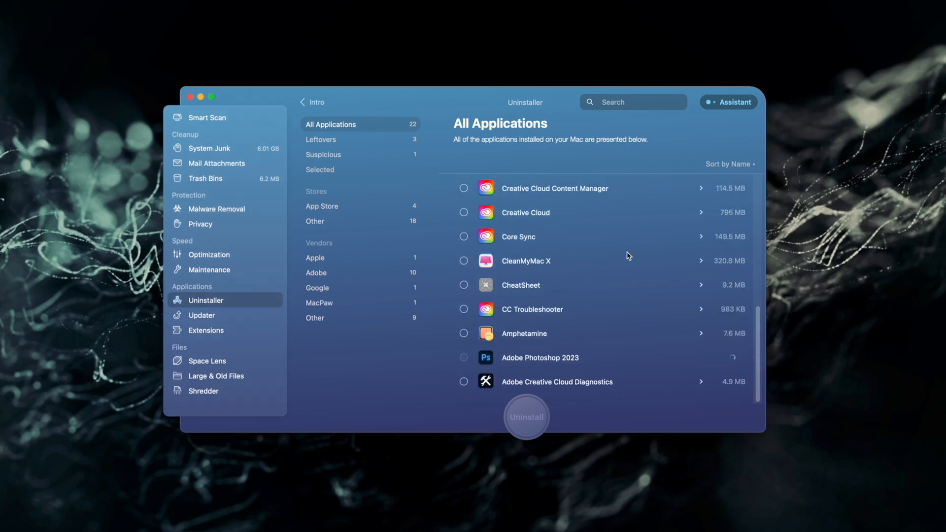
Filter Uninstaller apps by App Store, Other and MacPaw groups, then go to Space Lens.
{"action": "left_click", "coordinate": [322, 206]}
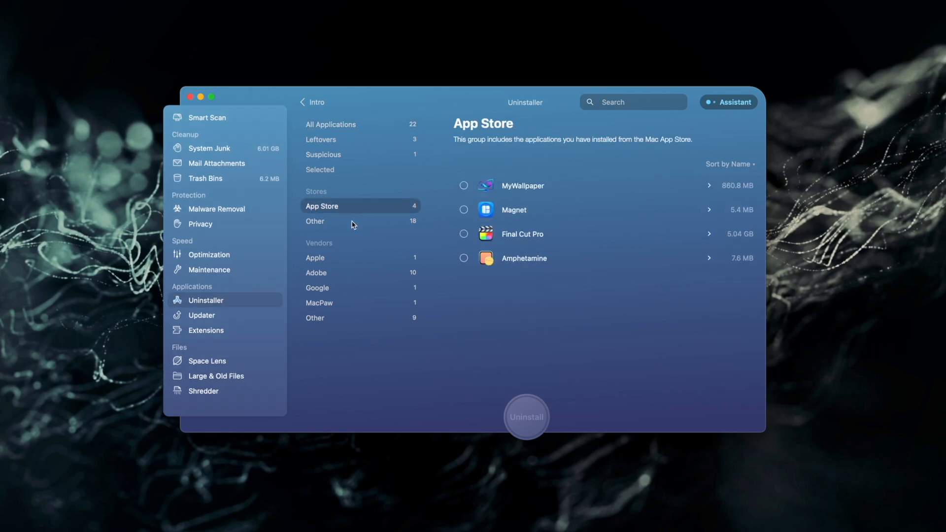
{"action": "left_click", "coordinate": [315, 221]}
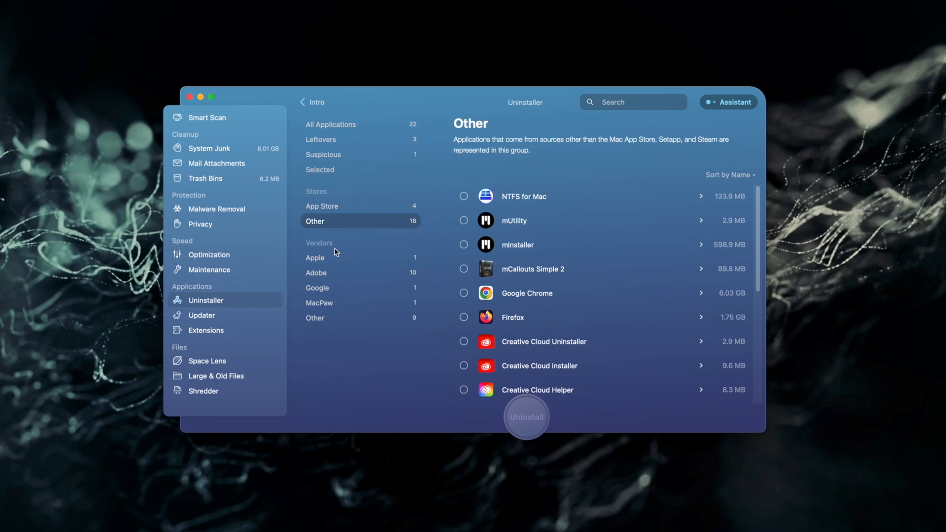
{"action": "left_click", "coordinate": [316, 287]}
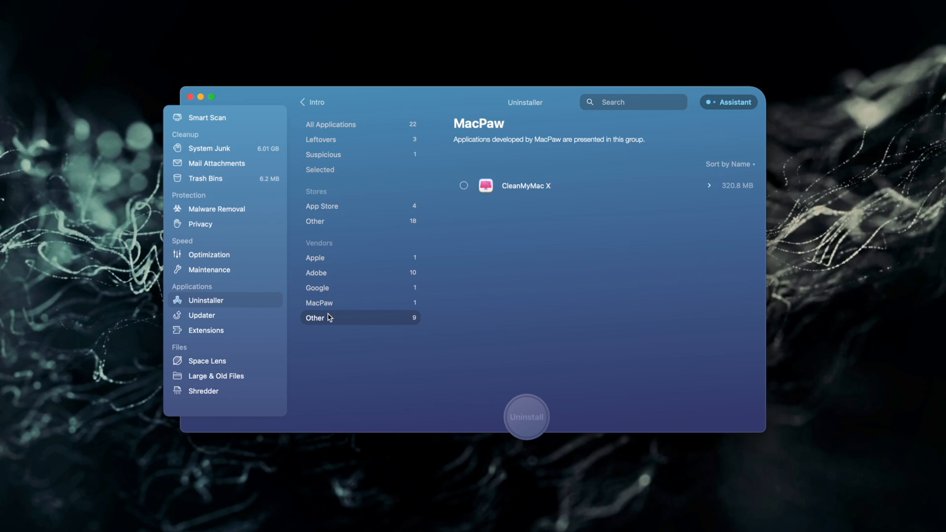
{"action": "left_click", "coordinate": [207, 360]}
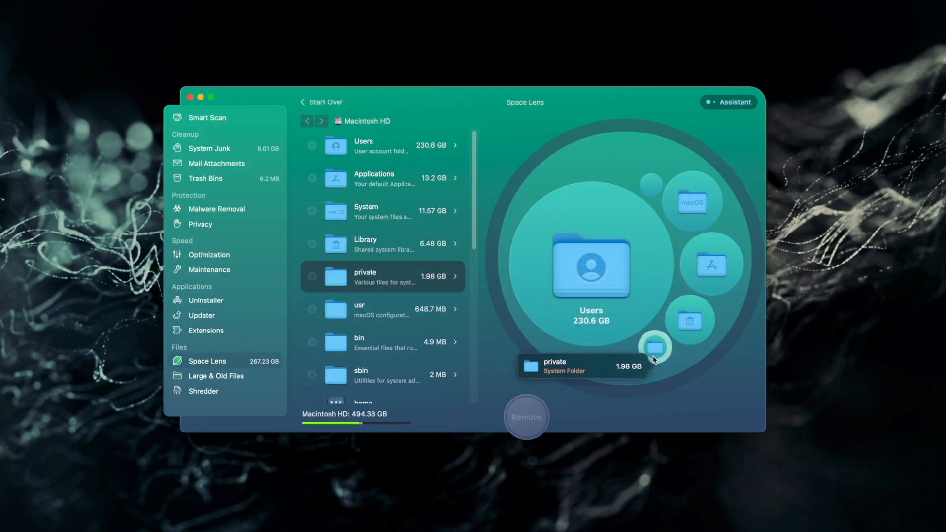
View the Large & Old Files and Shredder modules from the sidebar.
{"action": "left_click", "coordinate": [216, 375]}
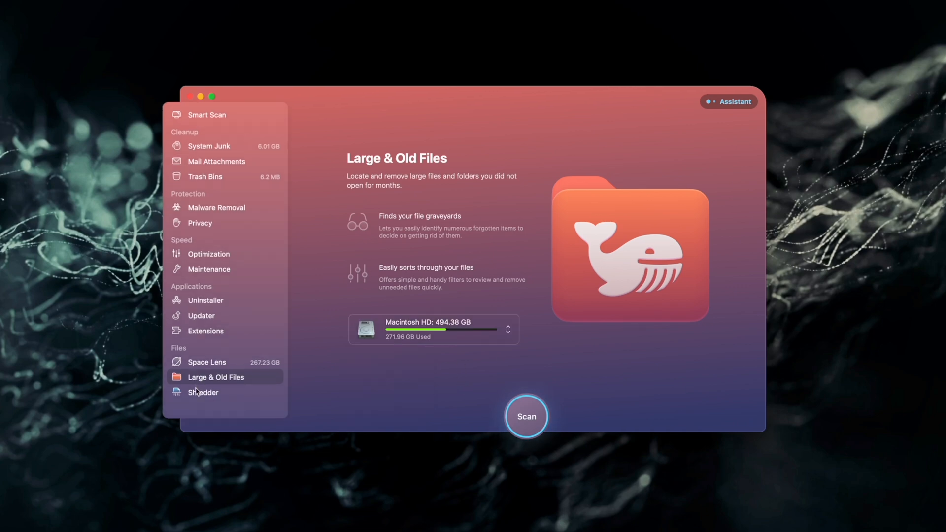
{"action": "left_click", "coordinate": [203, 392]}
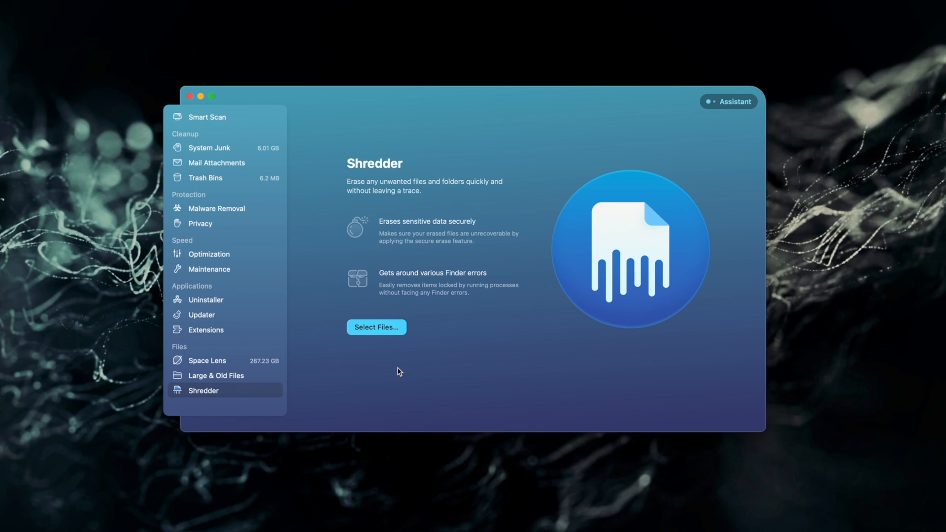
{"action": "left_click", "coordinate": [208, 117]}
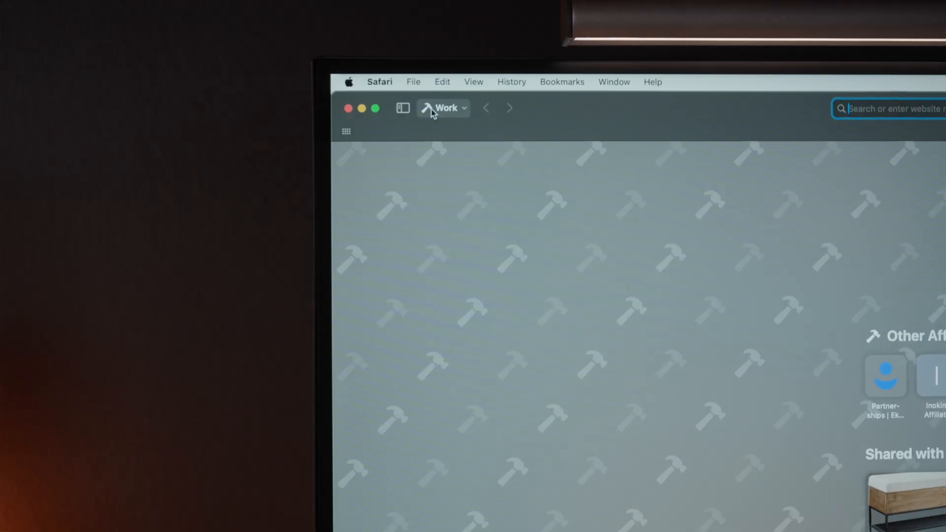
Switch from the Personal profile to the Work profile window via the profile button.
{"action": "left_click", "coordinate": [443, 107]}
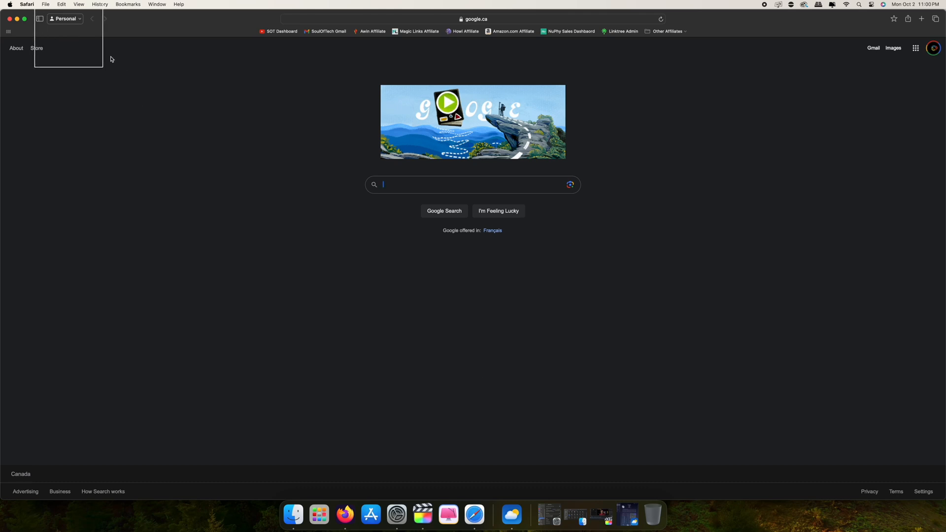
{"action": "left_click", "coordinate": [65, 19]}
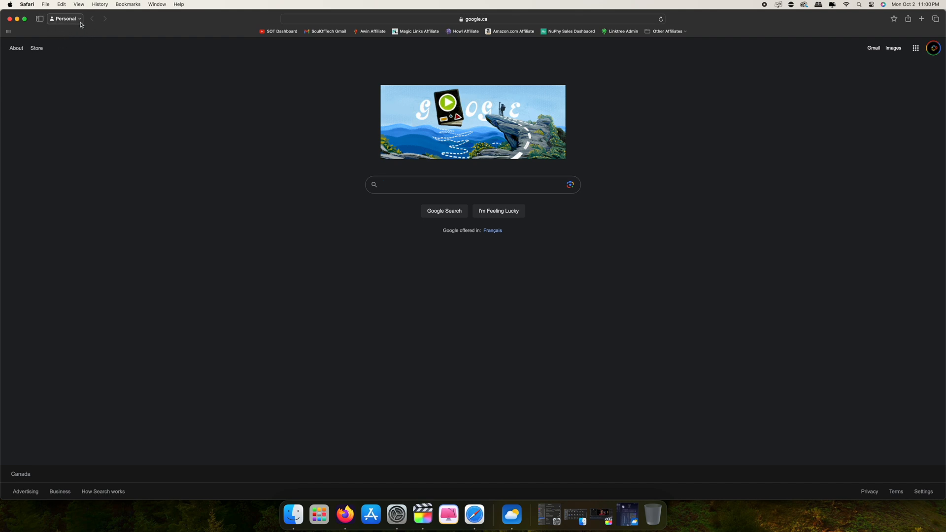
{"action": "left_click", "coordinate": [65, 19]}
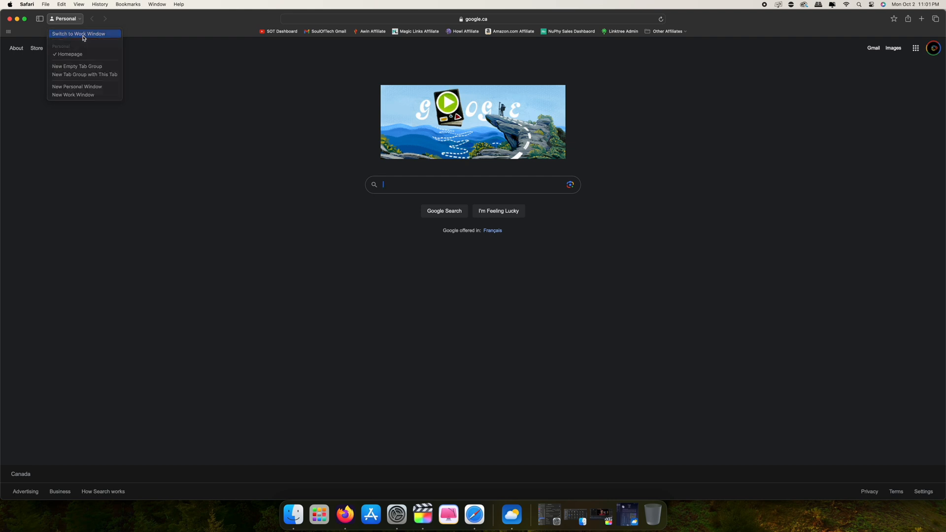
{"action": "left_click", "coordinate": [78, 34]}
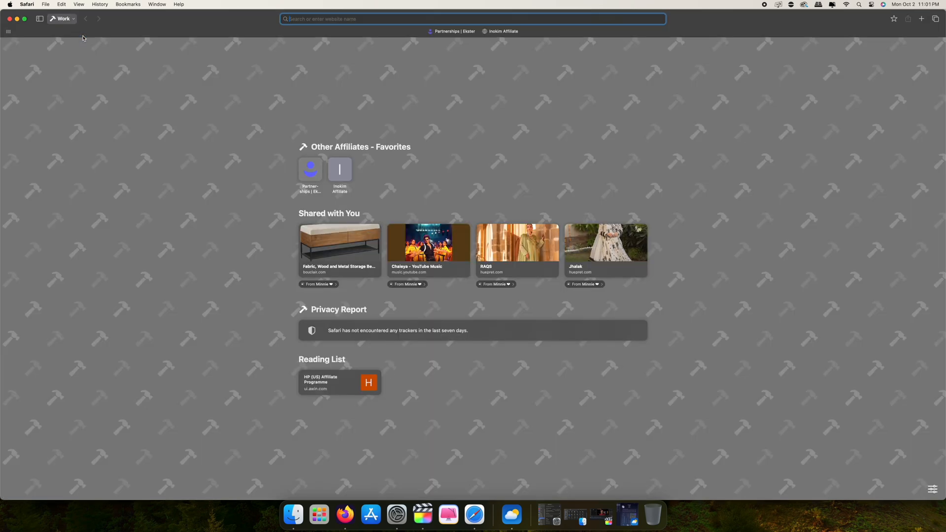
{"action": "mouse_move", "coordinate": [130, 58]}
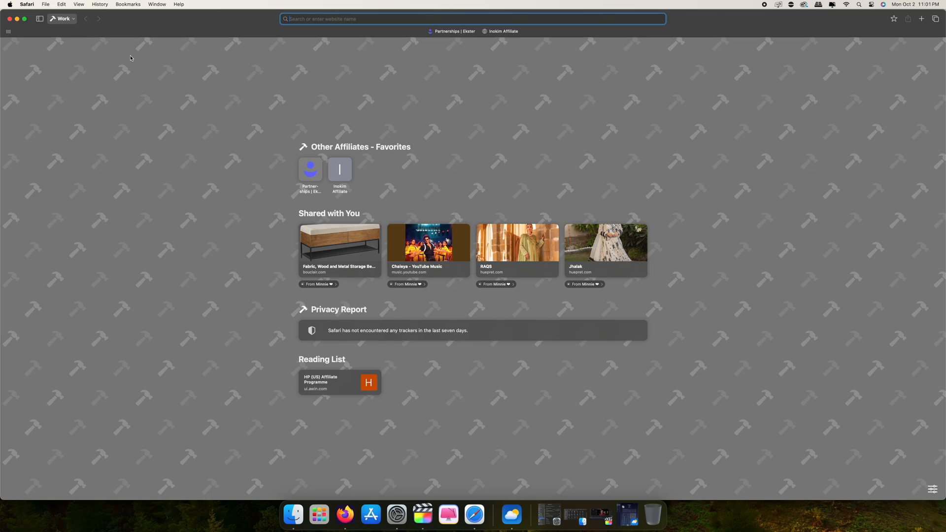
{"action": "left_click", "coordinate": [26, 4]}
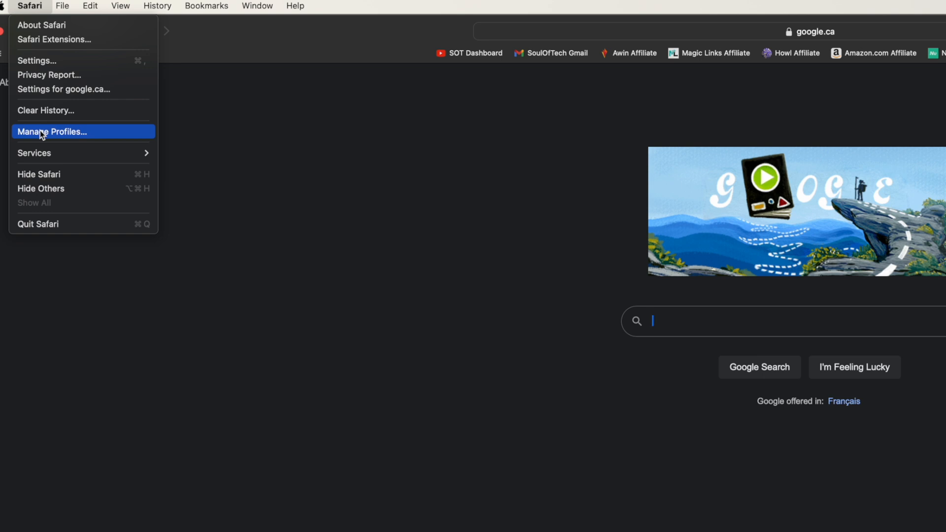
In Manage Profiles, start a new profile named Super Work.
{"action": "left_click", "coordinate": [52, 131]}
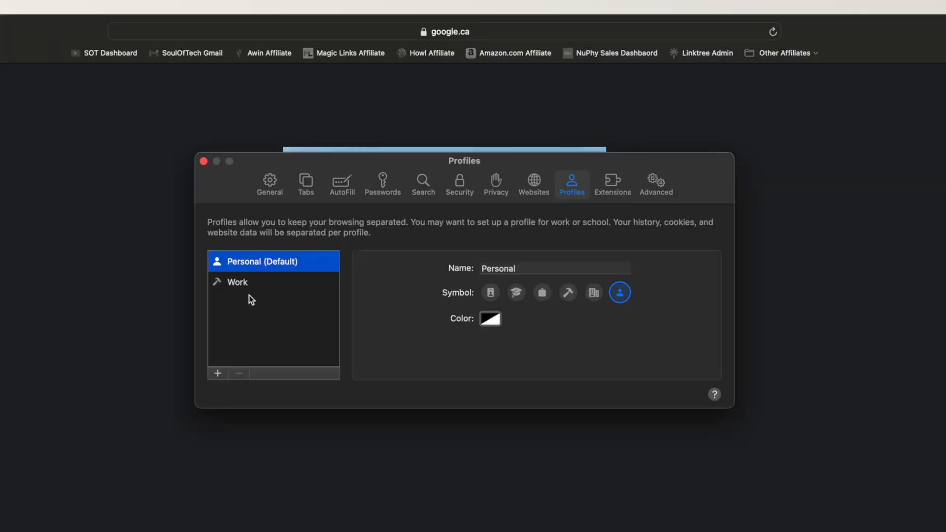
{"action": "left_click", "coordinate": [237, 282]}
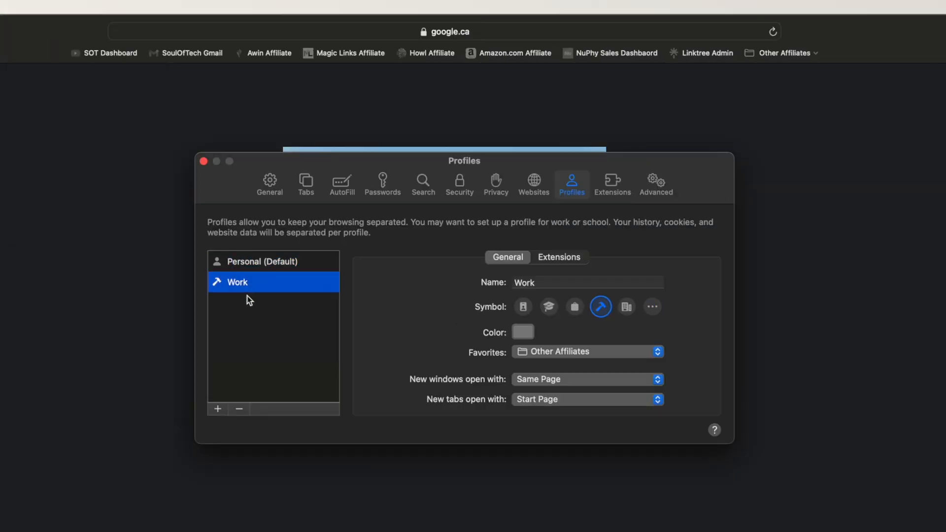
{"action": "left_click", "coordinate": [217, 409]}
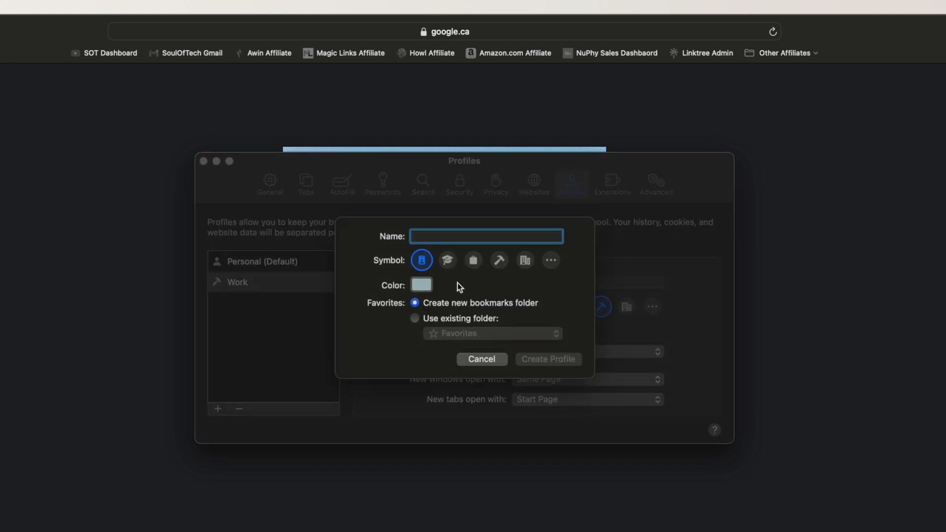
{"action": "type", "text": "Super Work"}
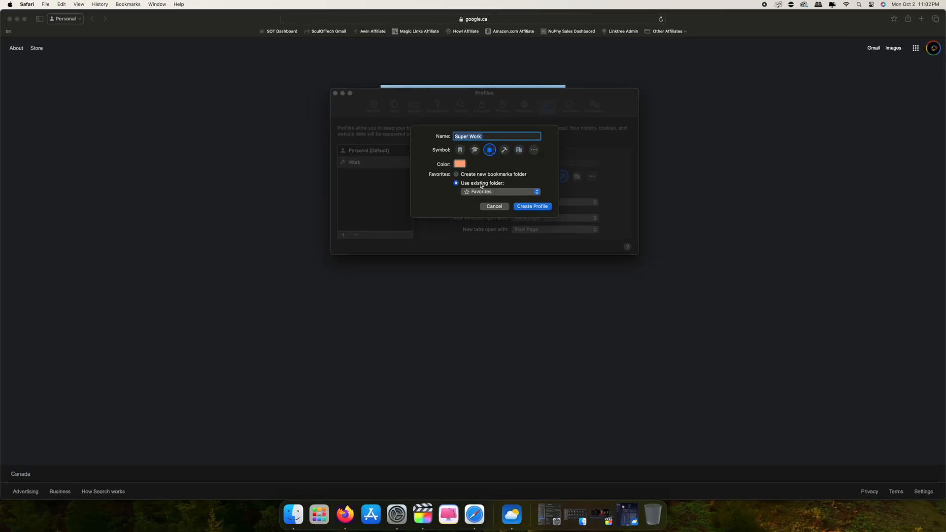
Use the existing Favorites folder, create the Super Work profile and set what new windows open with.
{"action": "left_click", "coordinate": [456, 174]}
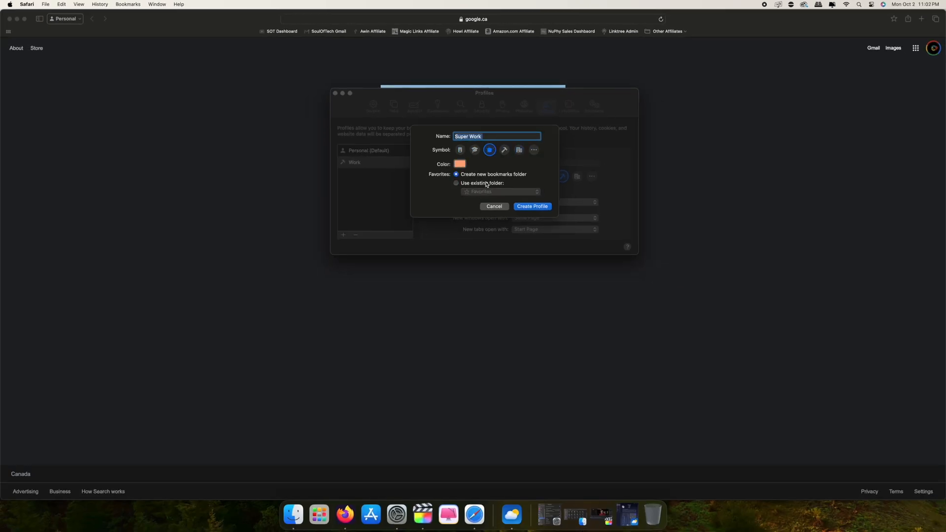
{"action": "left_click", "coordinate": [457, 183]}
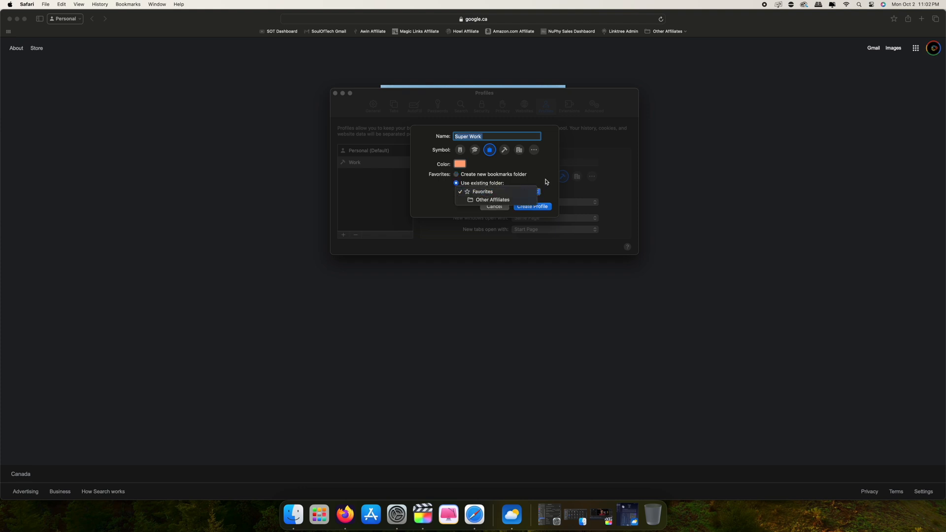
{"action": "left_click", "coordinate": [482, 191]}
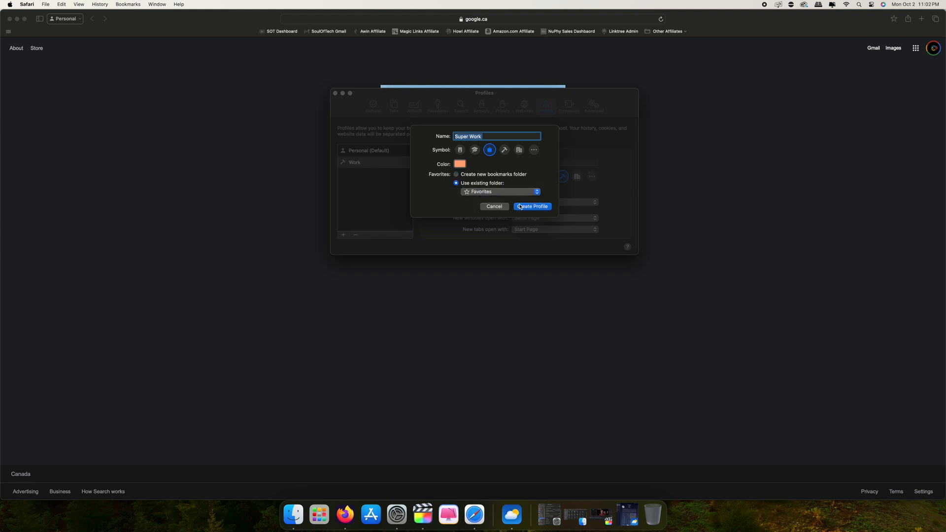
{"action": "left_click", "coordinate": [532, 206]}
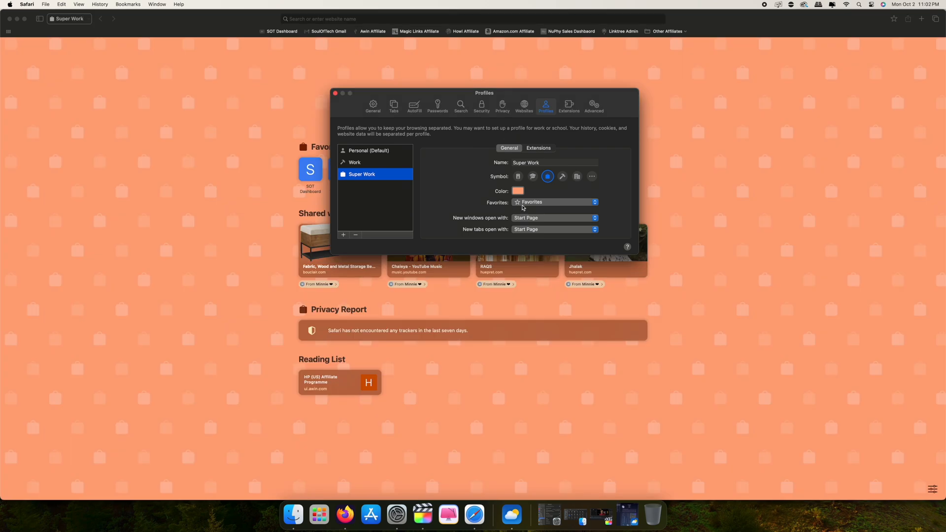
{"action": "left_click", "coordinate": [553, 218]}
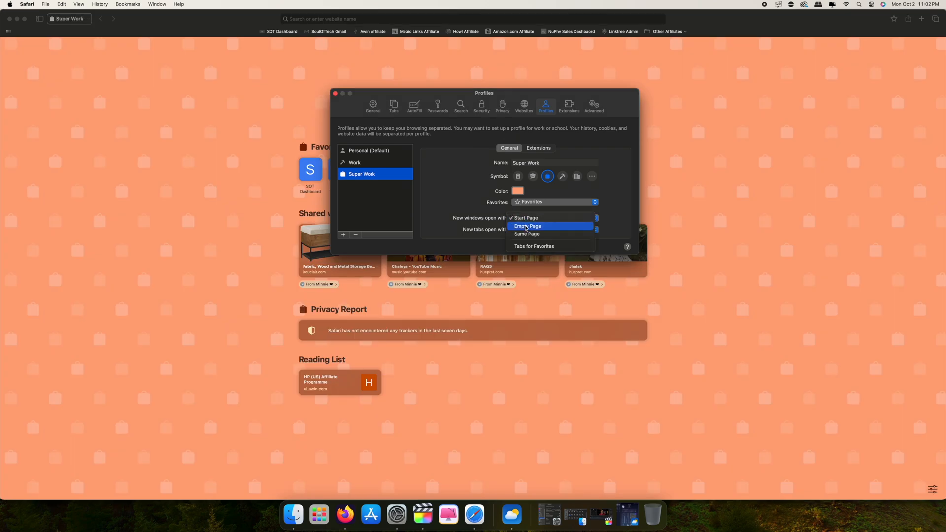
{"action": "left_click", "coordinate": [528, 227]}
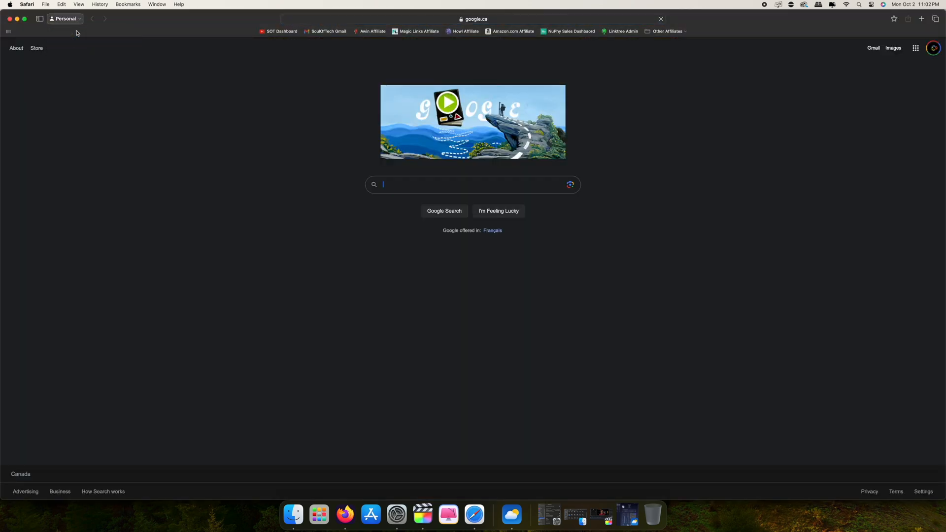
Bring the Super Work profile window to the front from the profile menu.
{"action": "left_click", "coordinate": [65, 19]}
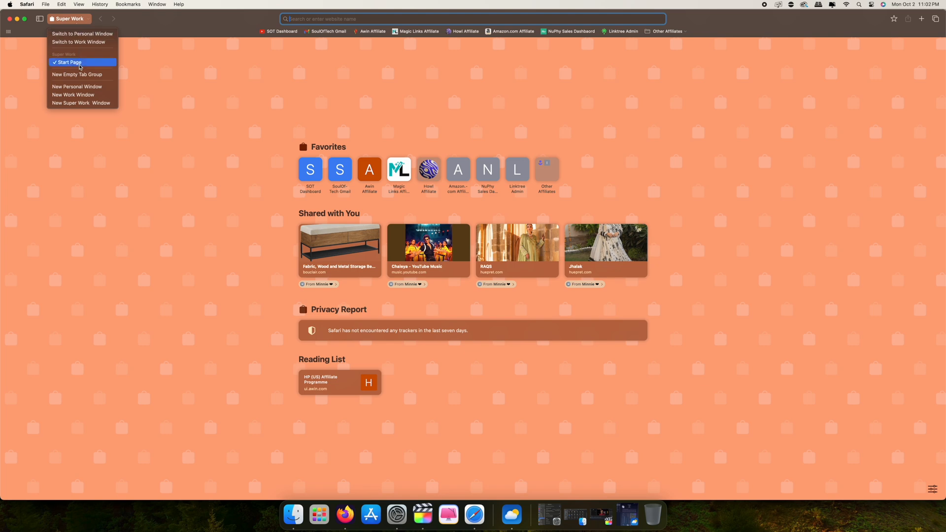
{"action": "mouse_move", "coordinate": [79, 42]}
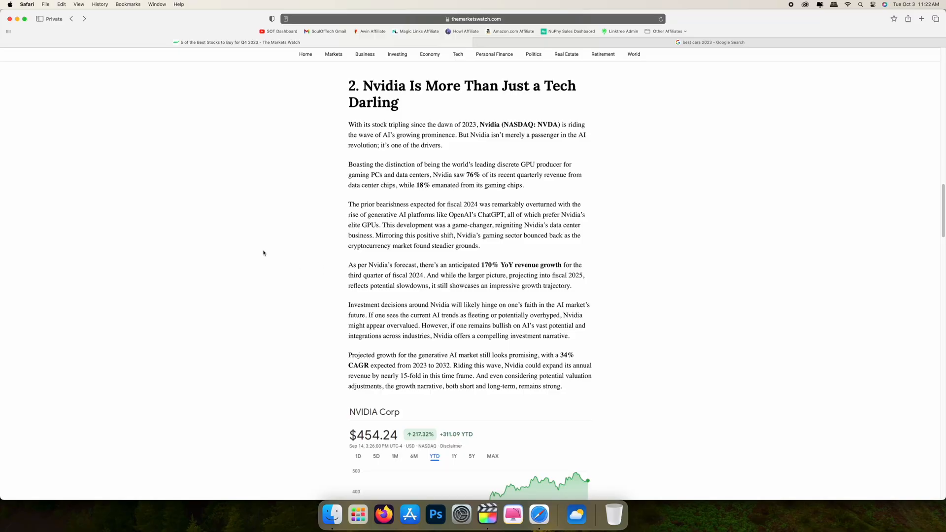
Lock all private windows from the Window menu, then unlock them with the password.
{"action": "scroll", "scroll_direction": "down", "scroll_amount": 3}
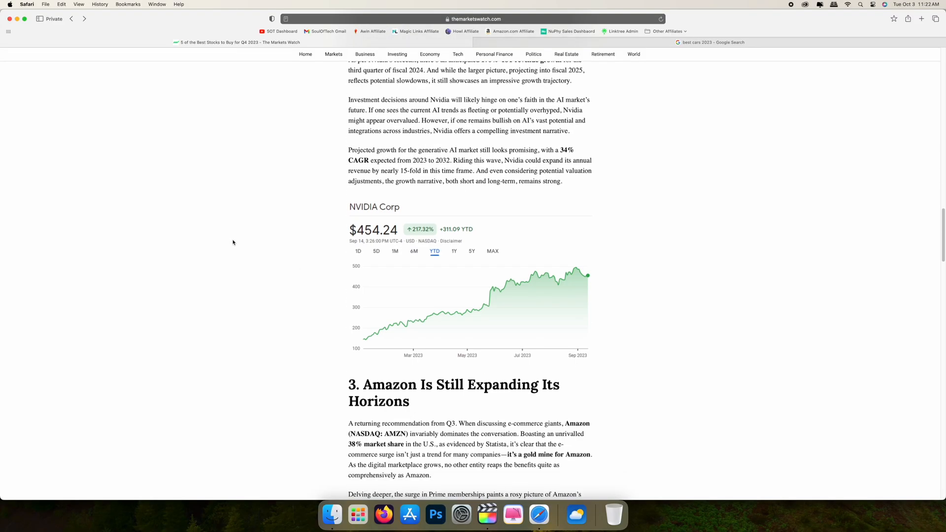
{"action": "scroll", "scroll_direction": "down", "scroll_amount": 3}
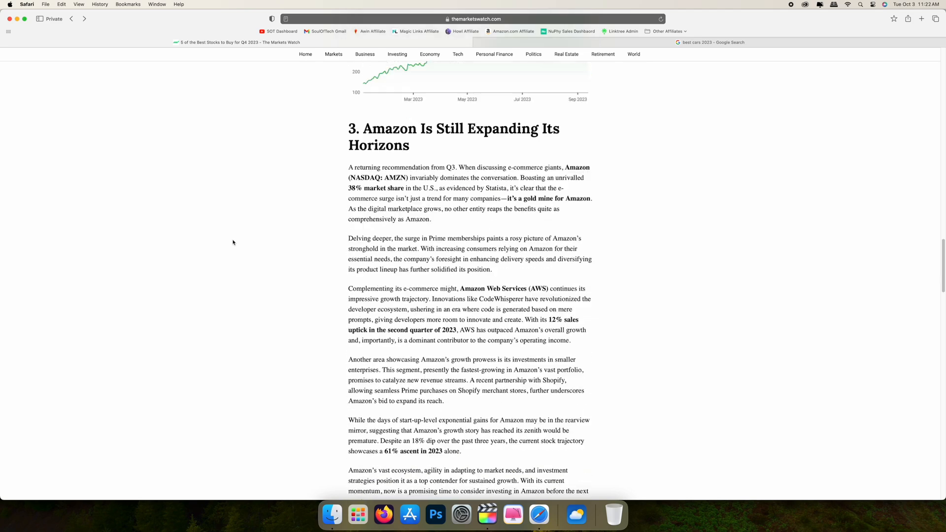
{"action": "scroll", "scroll_direction": "down", "scroll_amount": 3}
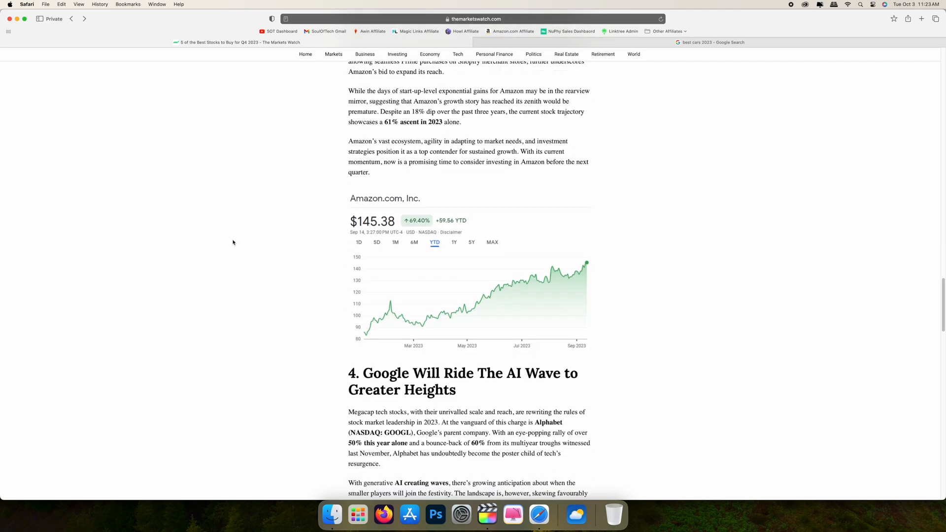
{"action": "left_click", "coordinate": [157, 4]}
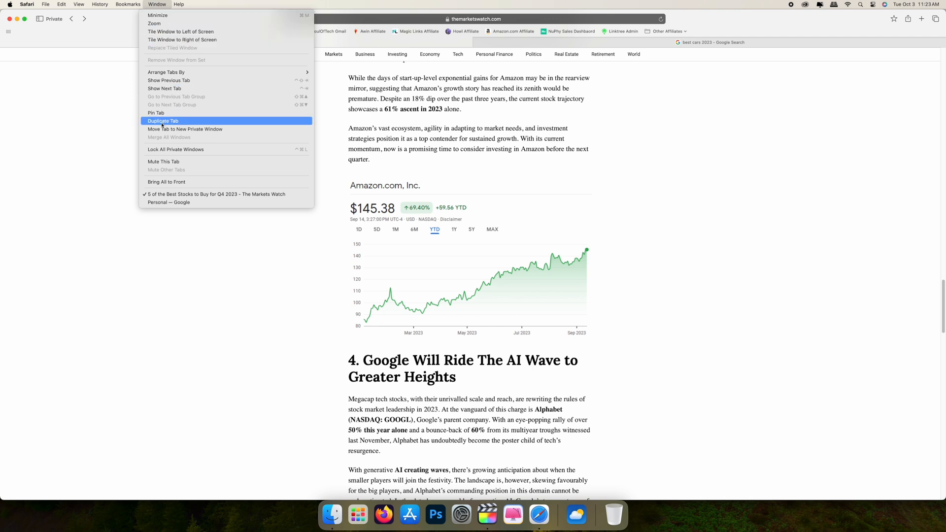
{"action": "mouse_move", "coordinate": [176, 150]}
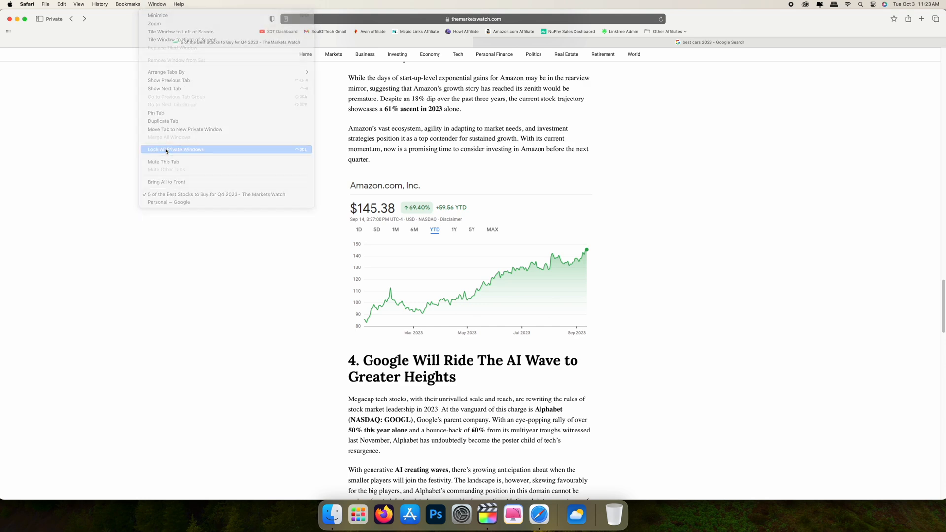
{"action": "left_click", "coordinate": [176, 148]}
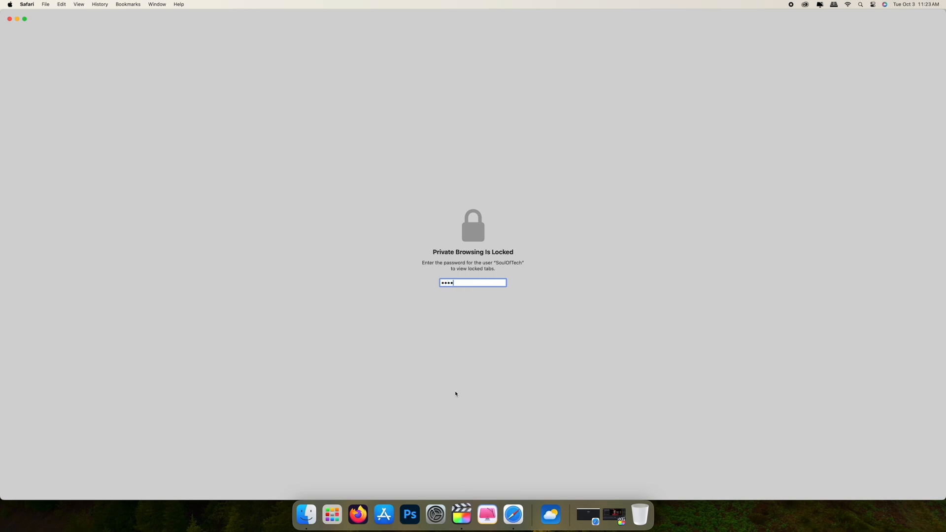
{"action": "key", "text": "Return"}
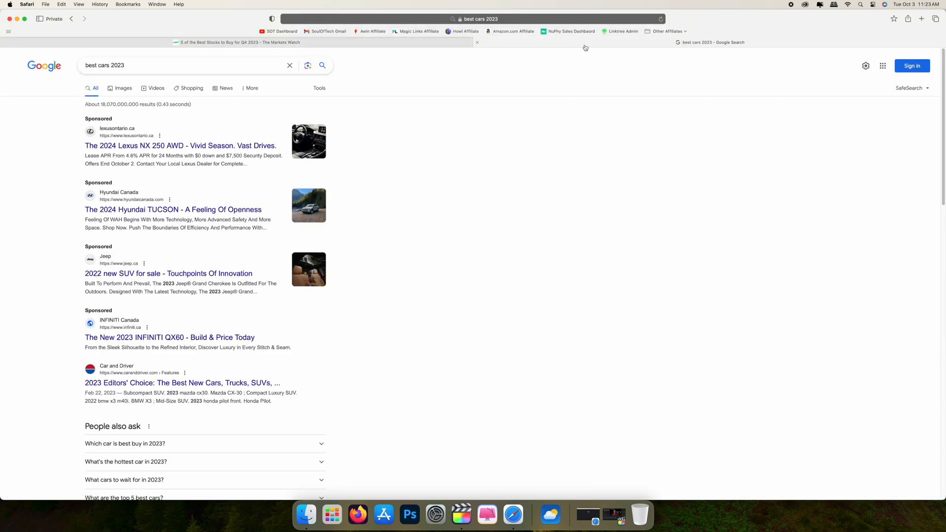
{"action": "left_click", "coordinate": [25, 4]}
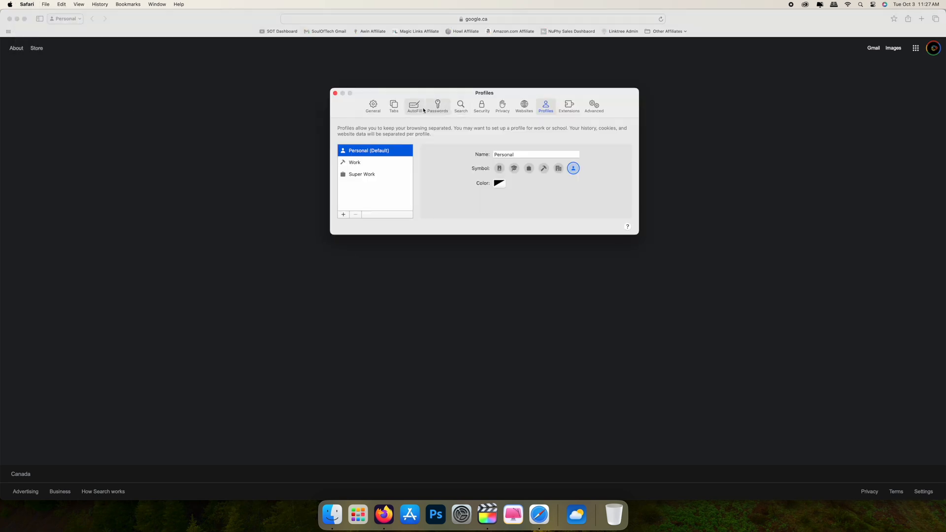
View the Profiles settings listing Personal, Work and Super Work.
{"action": "left_click", "coordinate": [503, 106]}
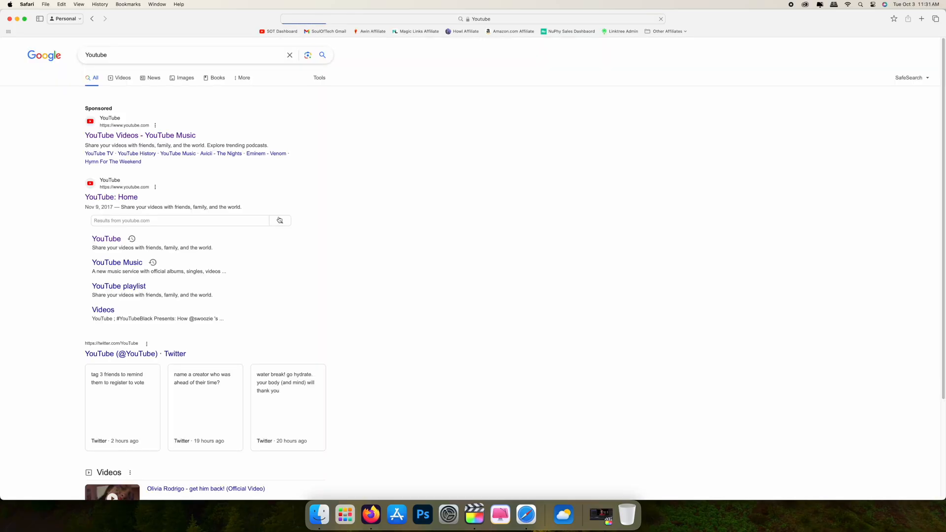
Add the YouTube home page to the Dock as a web app named YouTube Home.
{"action": "left_click", "coordinate": [111, 197]}
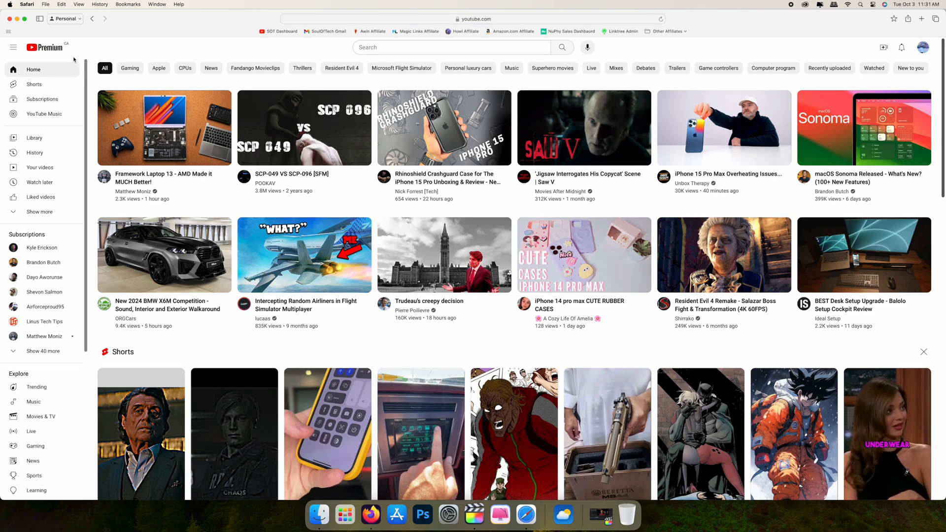
{"action": "left_click", "coordinate": [45, 4]}
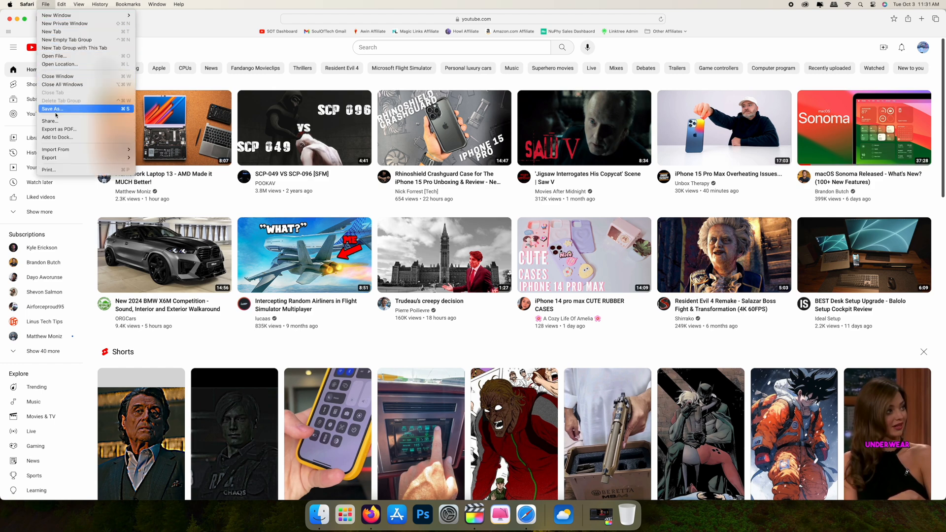
{"action": "mouse_move", "coordinate": [57, 137]}
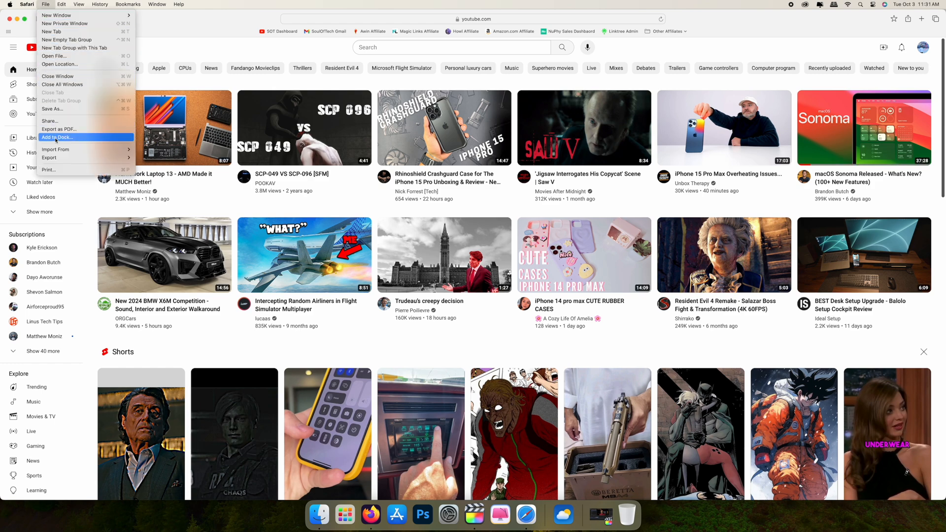
{"action": "left_click", "coordinate": [57, 137]}
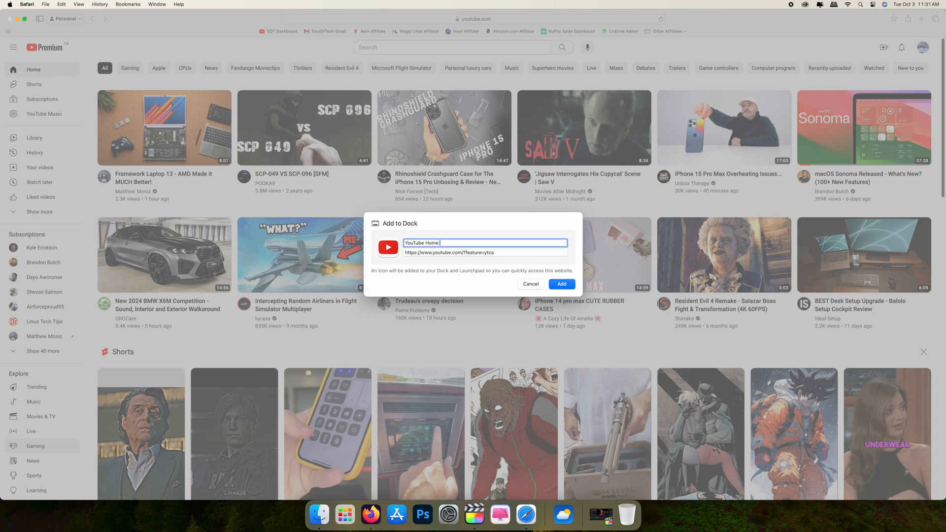
{"action": "mouse_move", "coordinate": [544, 287]}
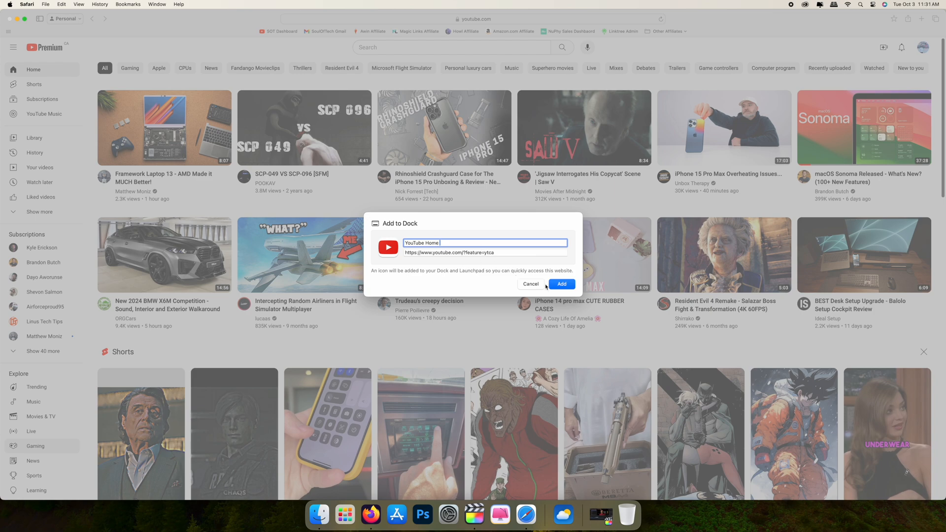
{"action": "left_click", "coordinate": [561, 284]}
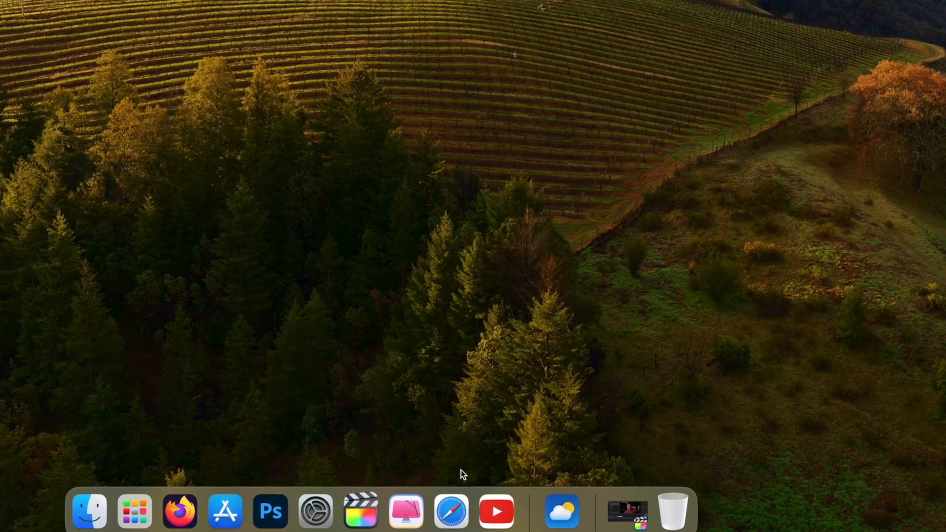
{"action": "mouse_move", "coordinate": [495, 511]}
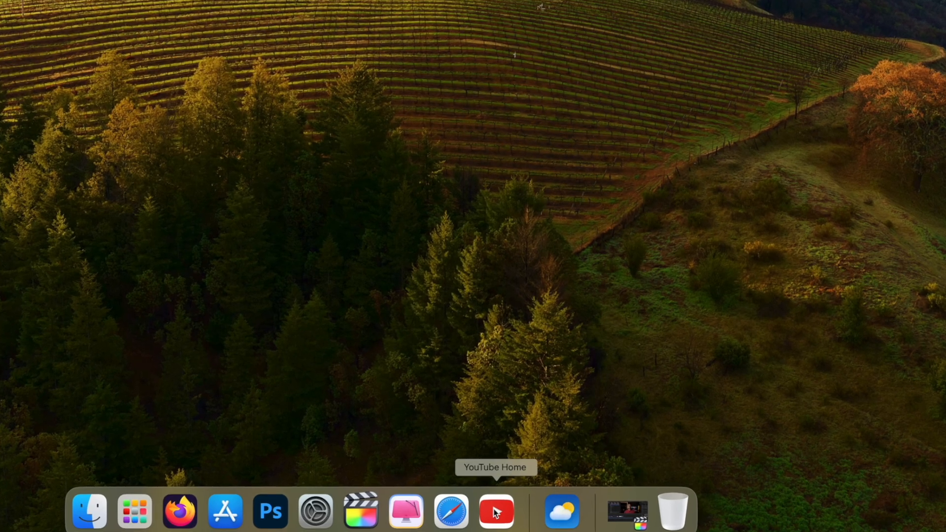
Launch the YouTube Home web app, then drag its Launchpad icon to the Trash to delete it.
{"action": "left_click", "coordinate": [495, 512]}
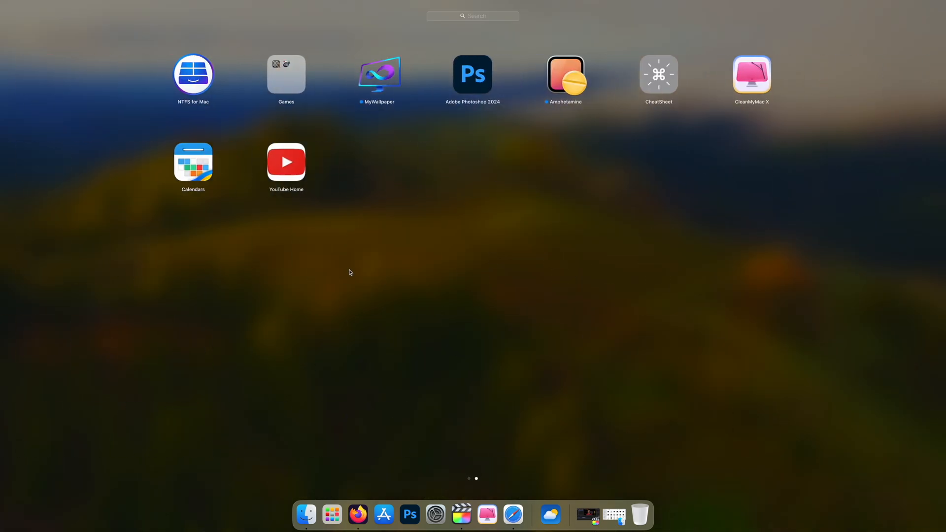
{"action": "left_click_drag", "start_coordinate": [286, 161], "coordinate": [644, 513]}
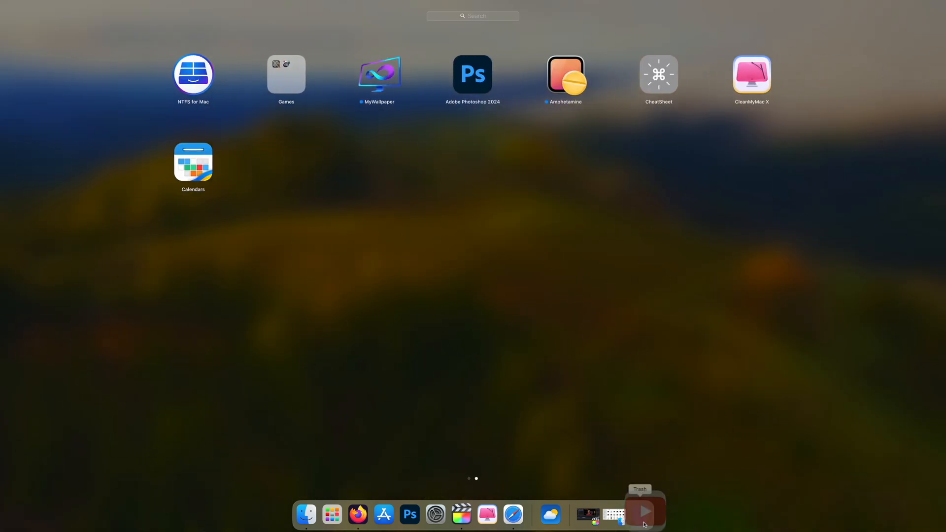
{"action": "mouse_move", "coordinate": [349, 195]}
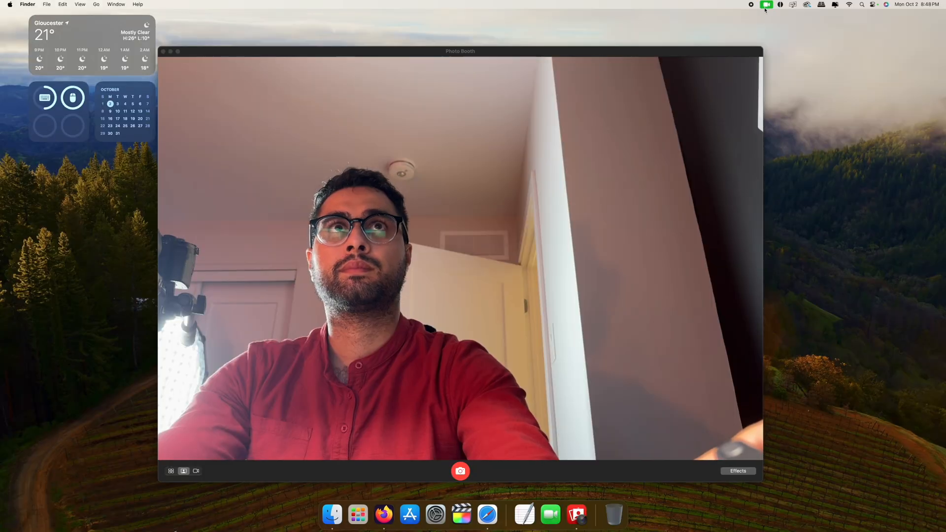
Enable video Reactions from the camera menu bar item and trigger two reaction effects.
{"action": "left_click", "coordinate": [768, 3]}
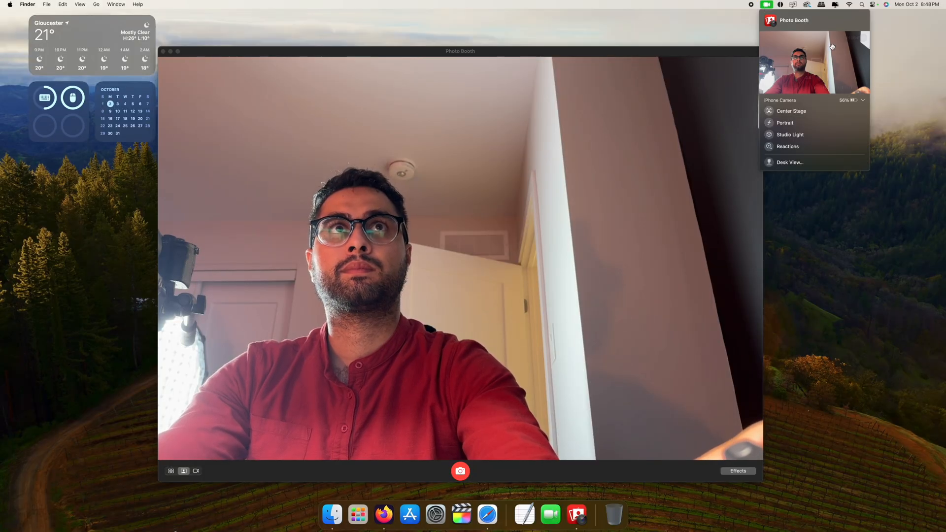
{"action": "left_click", "coordinate": [787, 146]}
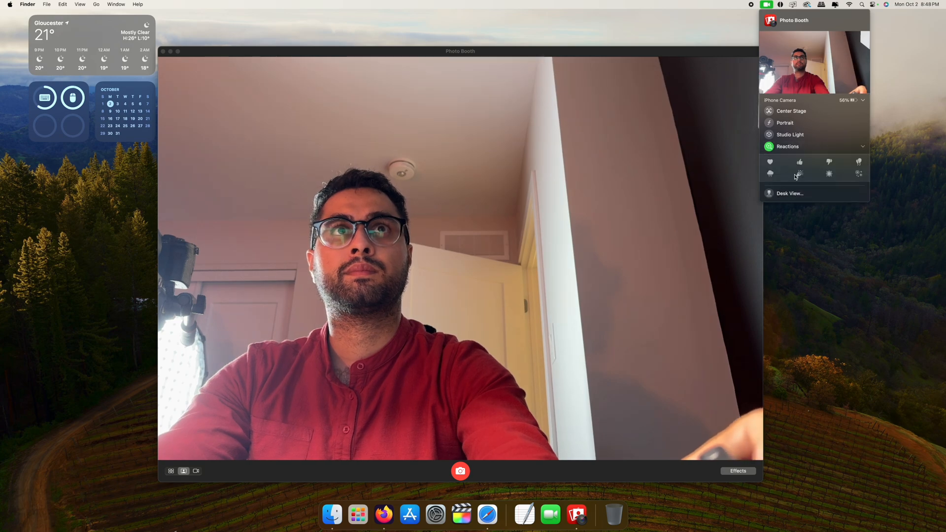
{"action": "left_click", "coordinate": [799, 173]}
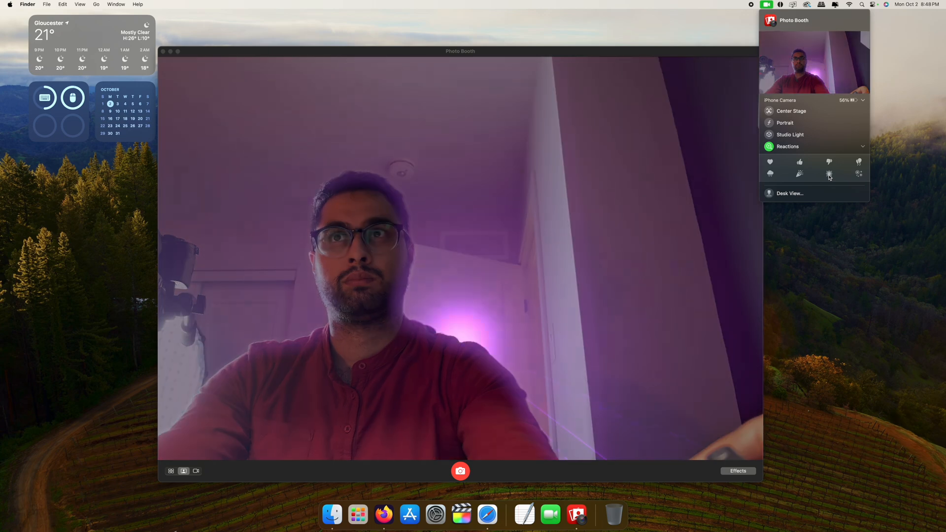
{"action": "left_click", "coordinate": [828, 174]}
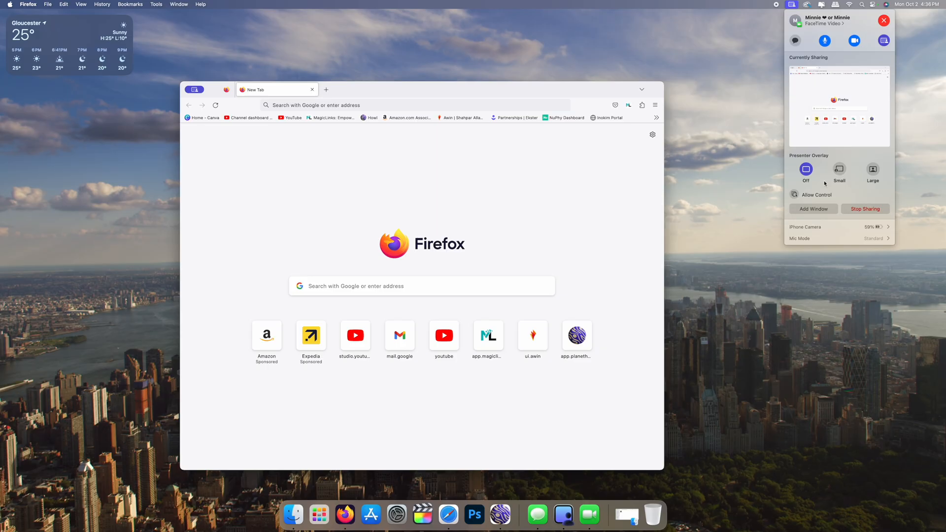
Turn on a Presenter Overlay for the shared Firefox window in the FaceTime call.
{"action": "left_click", "coordinate": [839, 169]}
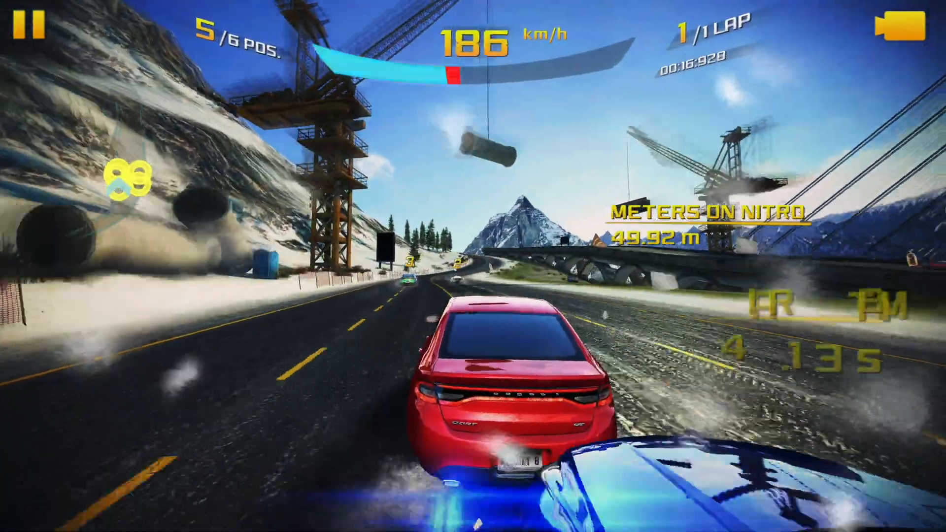
Pause the Alps race, switch Game Mode off and back on from the menu bar, then resume.
{"action": "left_click", "coordinate": [24, 31]}
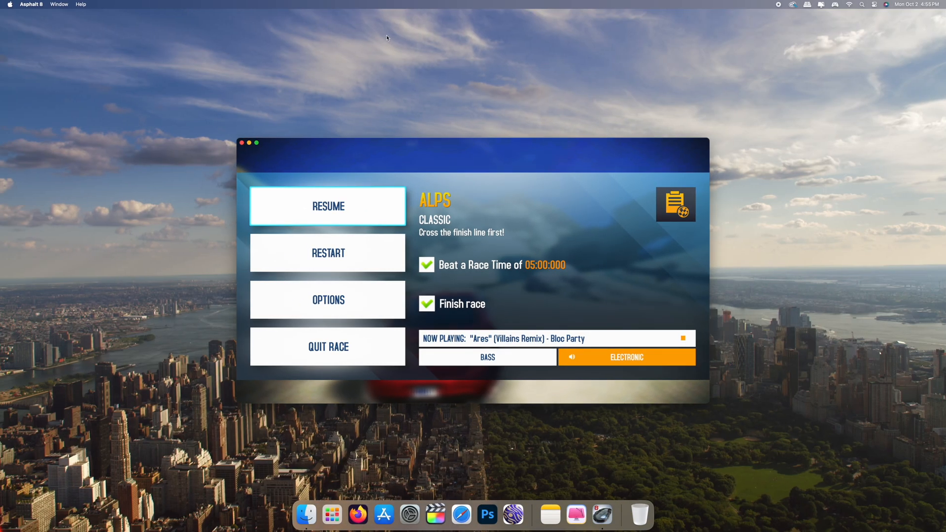
{"action": "left_click", "coordinate": [807, 5]}
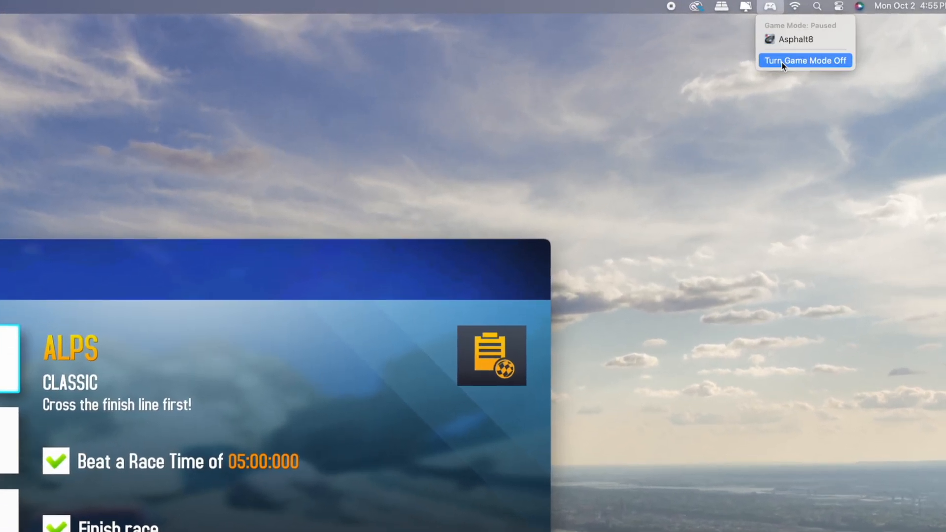
{"action": "left_click", "coordinate": [805, 60]}
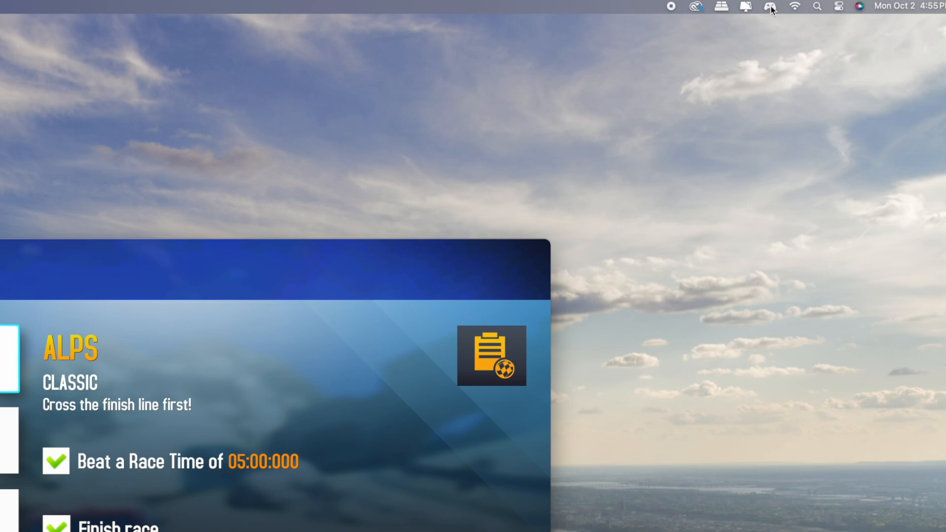
{"action": "left_click", "coordinate": [769, 7]}
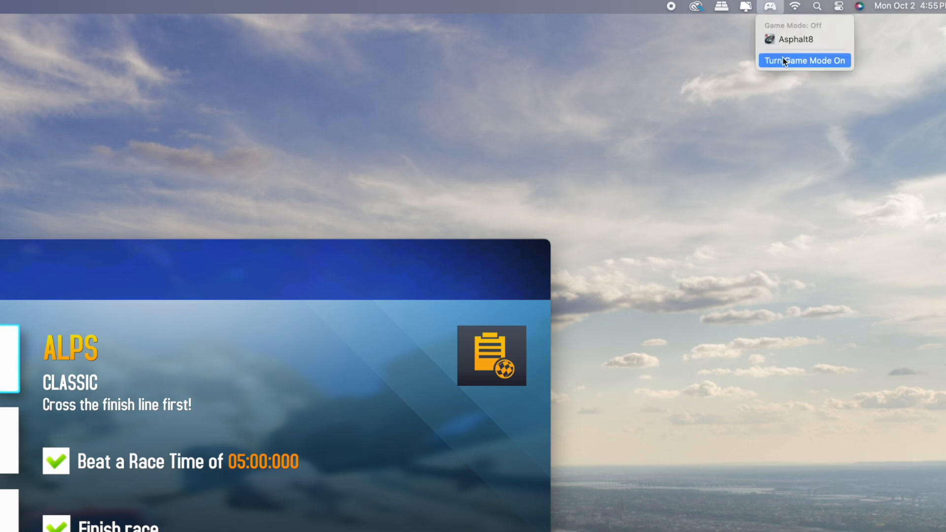
{"action": "left_click", "coordinate": [804, 60]}
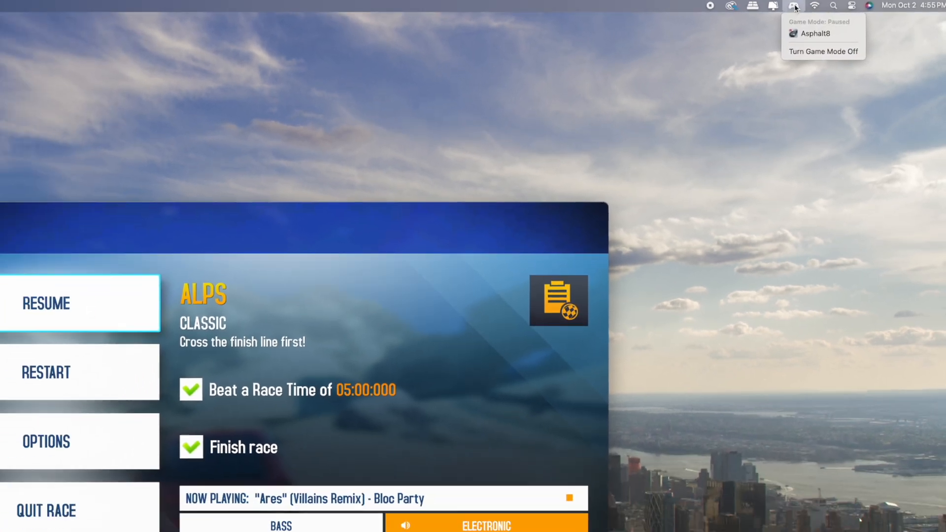
{"action": "left_click", "coordinate": [79, 302]}
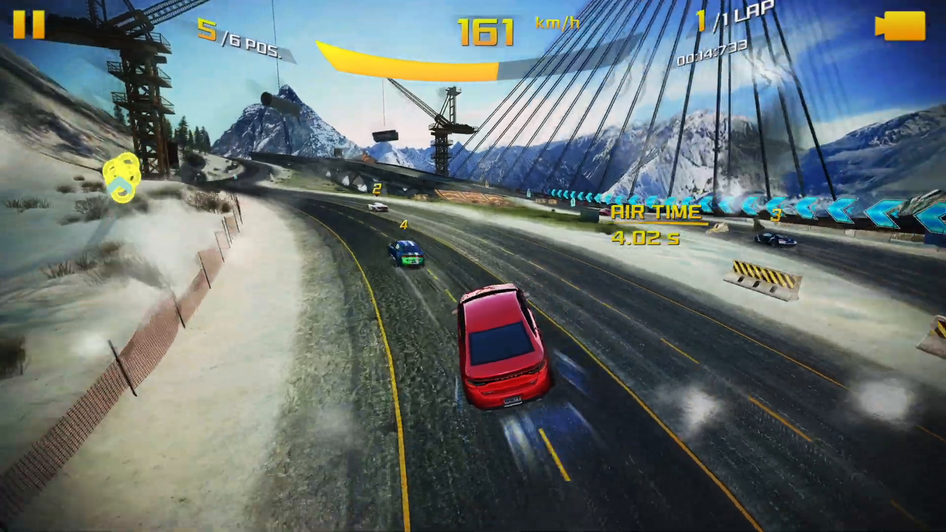